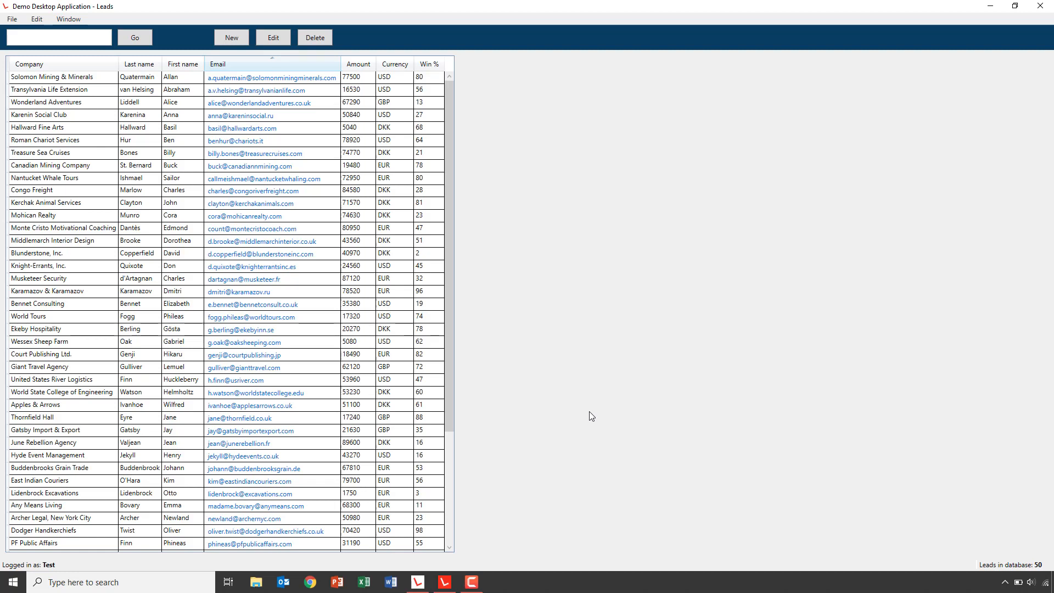
{"action": "mouse_move", "coordinate": [306, 79]}
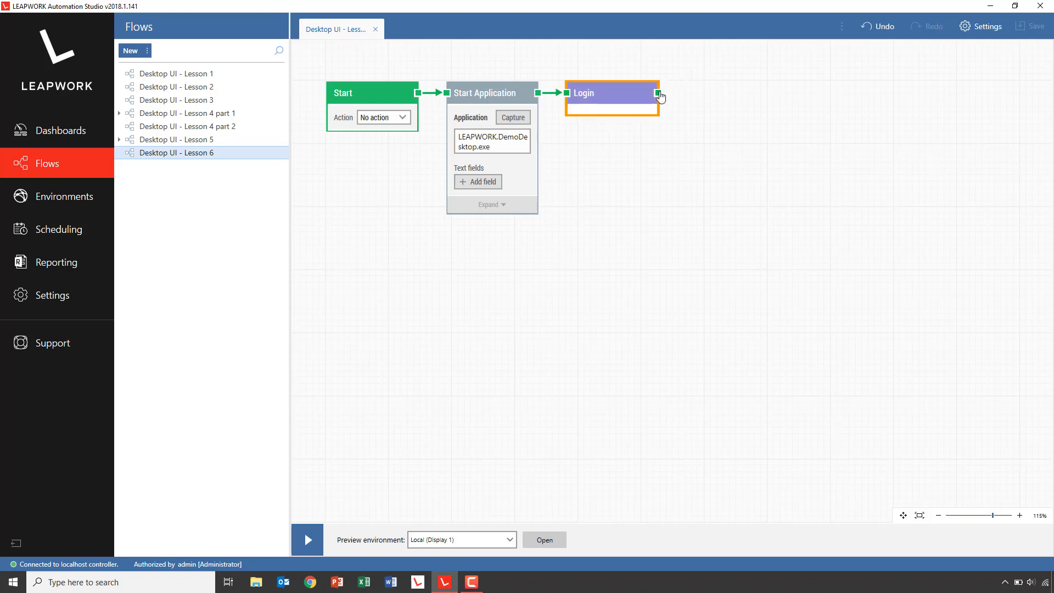
Step: Add a Start Application block after Login that launches notepad.exe
{"action": "left_click", "coordinate": [659, 94]}
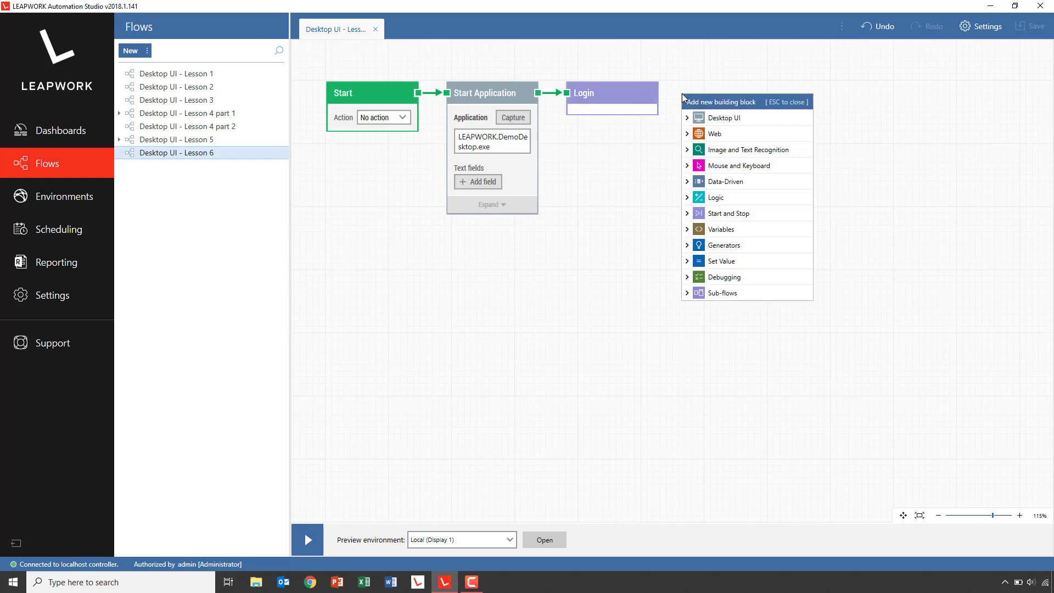
{"action": "type", "text": "Start a"}
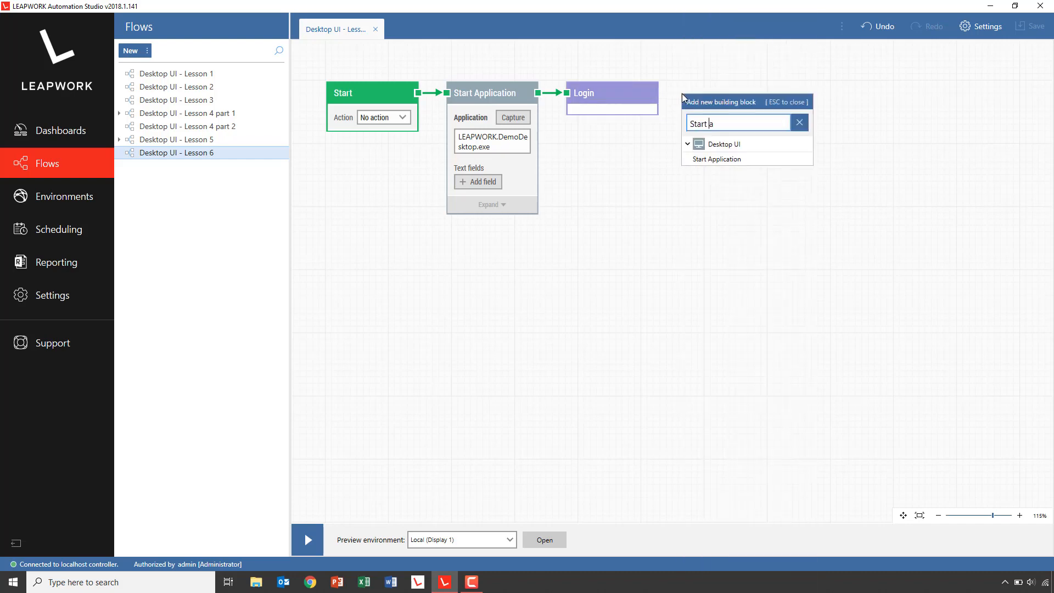
{"action": "left_click", "coordinate": [716, 158]}
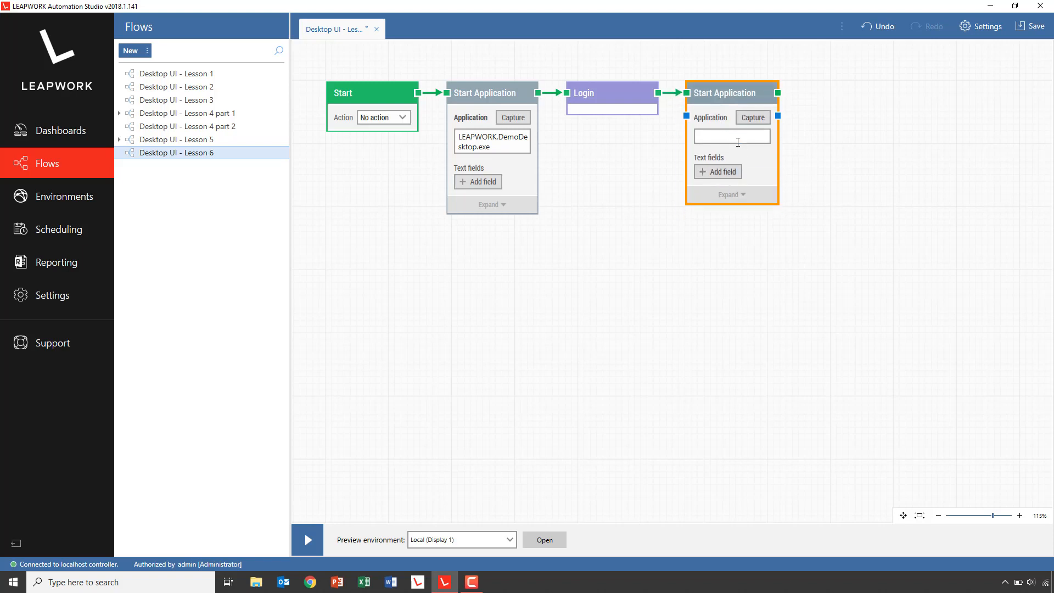
{"action": "type", "text": "not"}
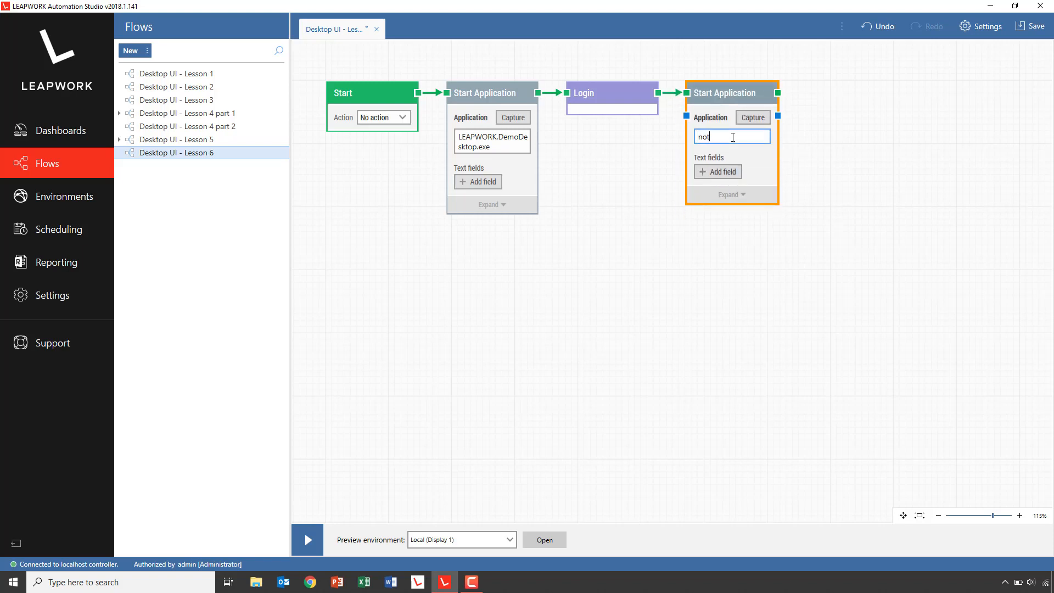
{"action": "type", "text": "epad"}
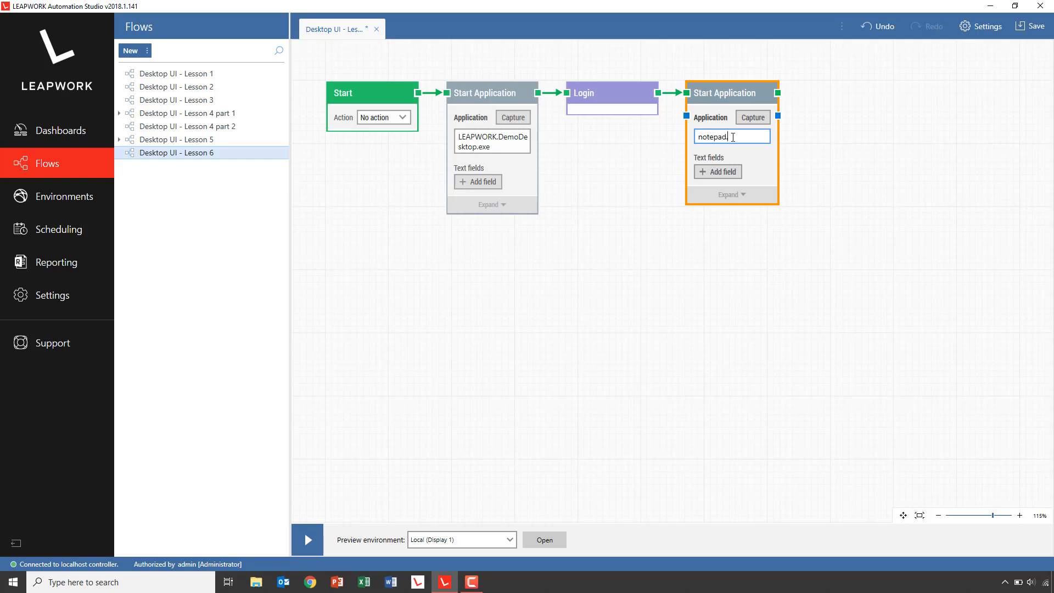
{"action": "type", "text": ".exe"}
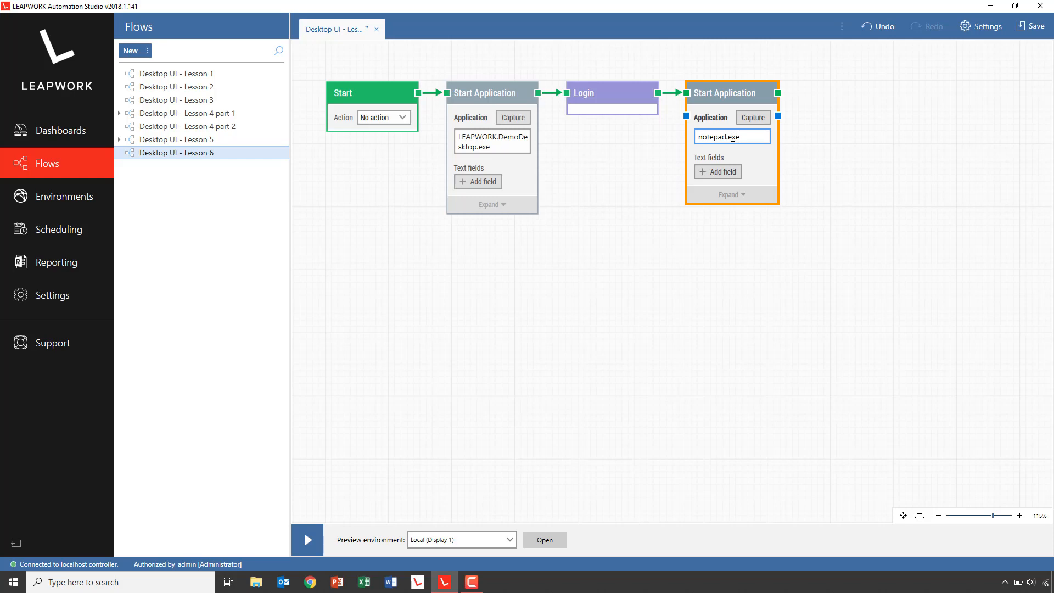
{"action": "mouse_move", "coordinate": [530, 168]}
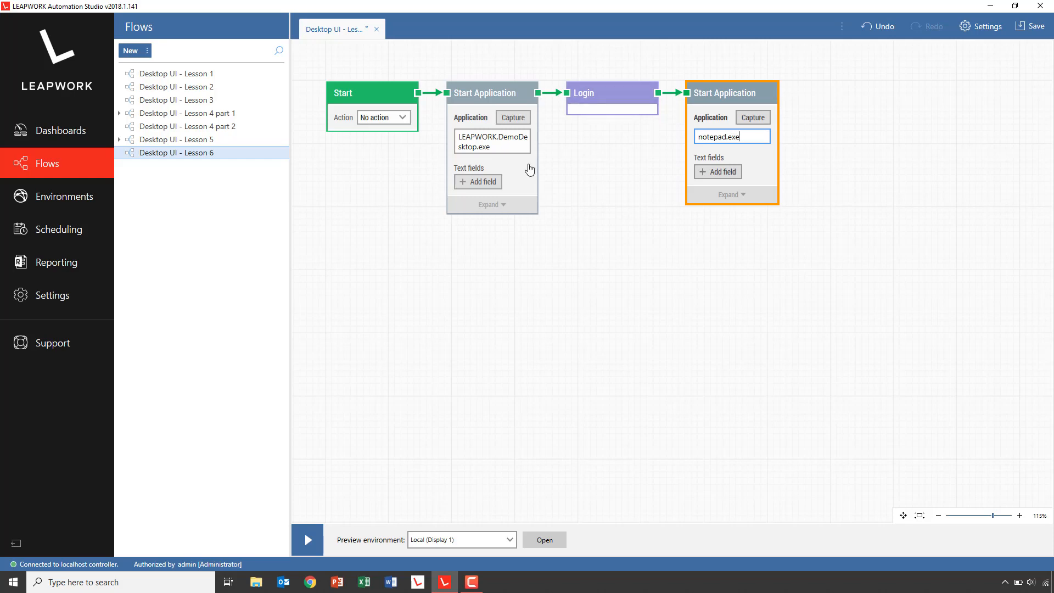
{"action": "mouse_move", "coordinate": [307, 539]}
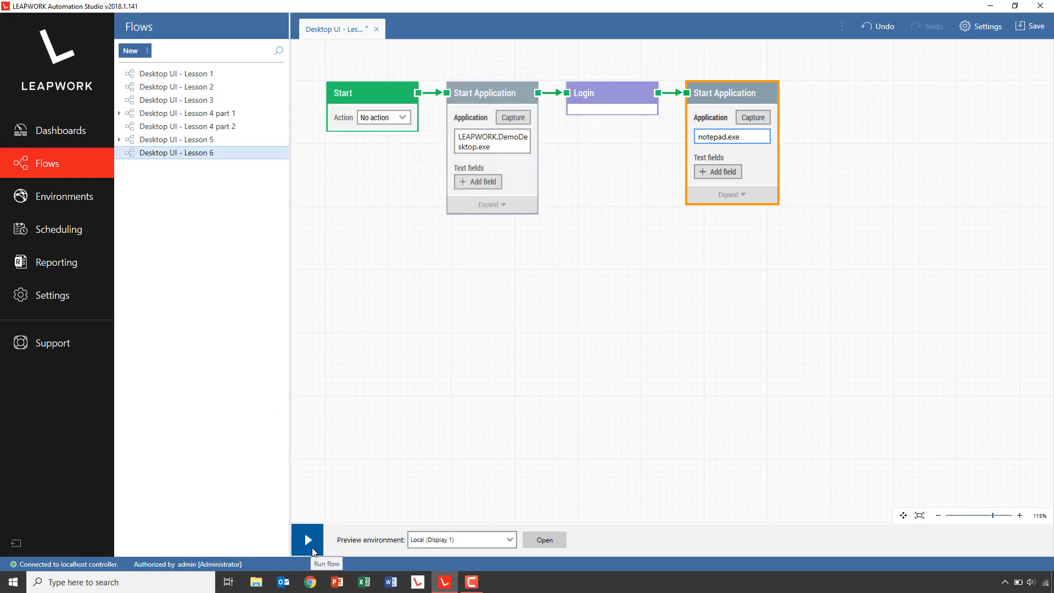
Step: Run the Lesson 6 flow so it logs into the demo app and starts Notepad
{"action": "left_click", "coordinate": [307, 539]}
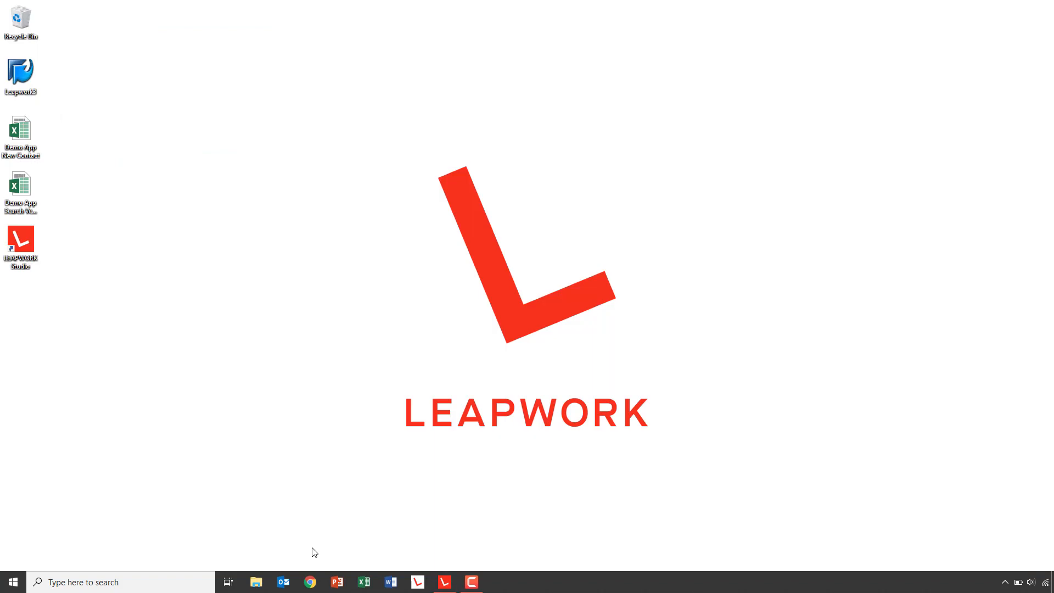
{"action": "left_click", "coordinate": [417, 582]}
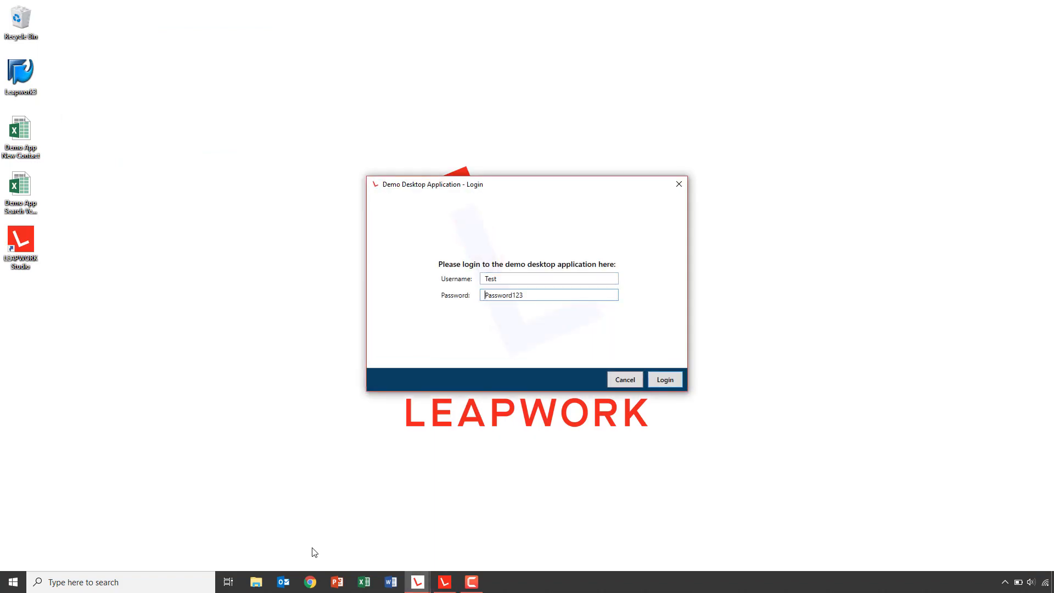
{"action": "mouse_move", "coordinate": [664, 379]}
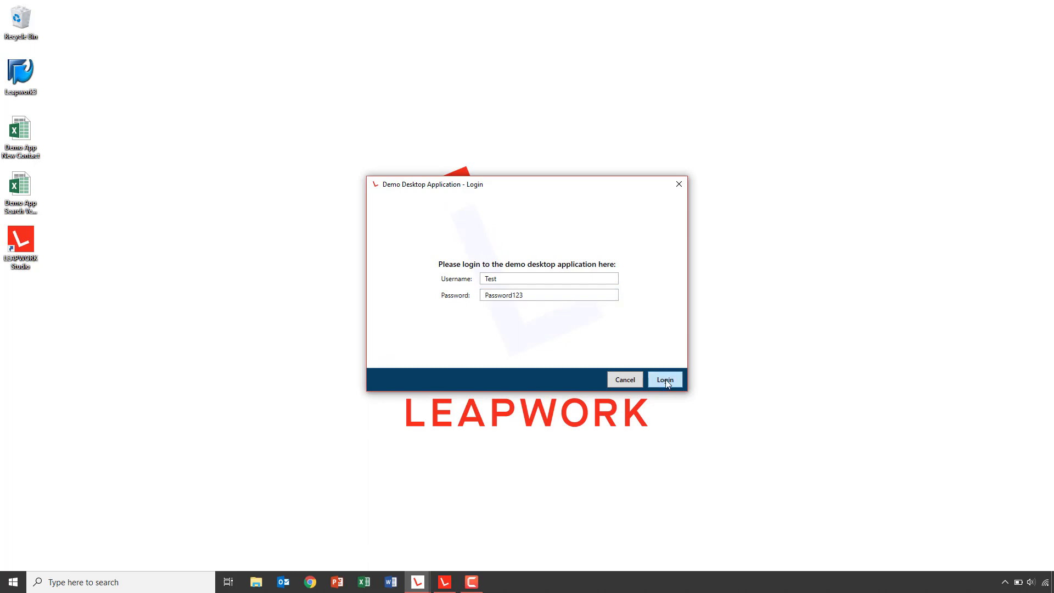
{"action": "left_click", "coordinate": [663, 379]}
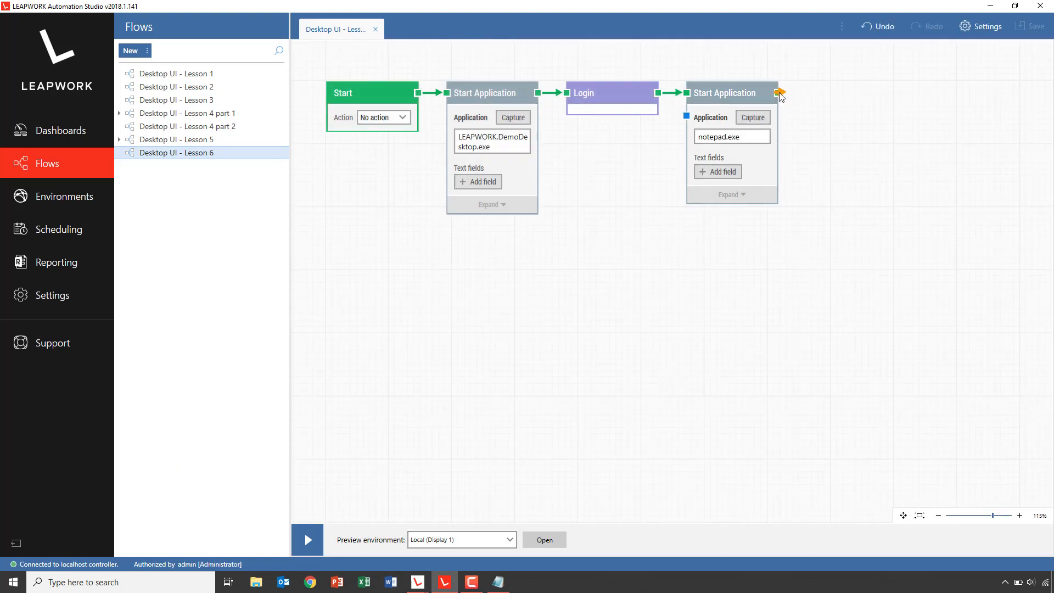
Step: Insert a Find UI Element block after the Notepad Start Application step
{"action": "left_click", "coordinate": [778, 93]}
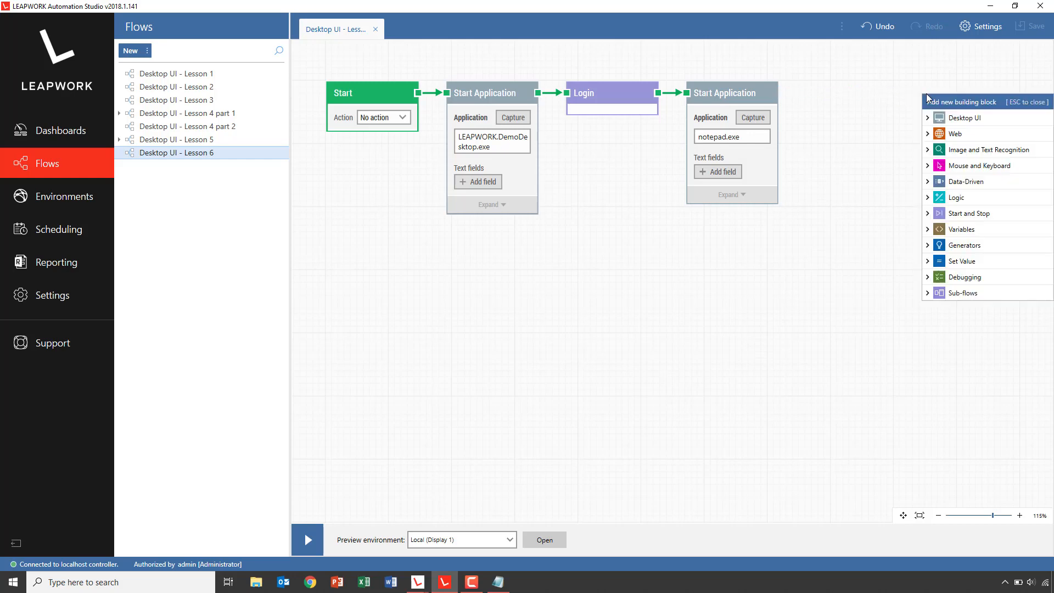
{"action": "type", "text": "Find u"}
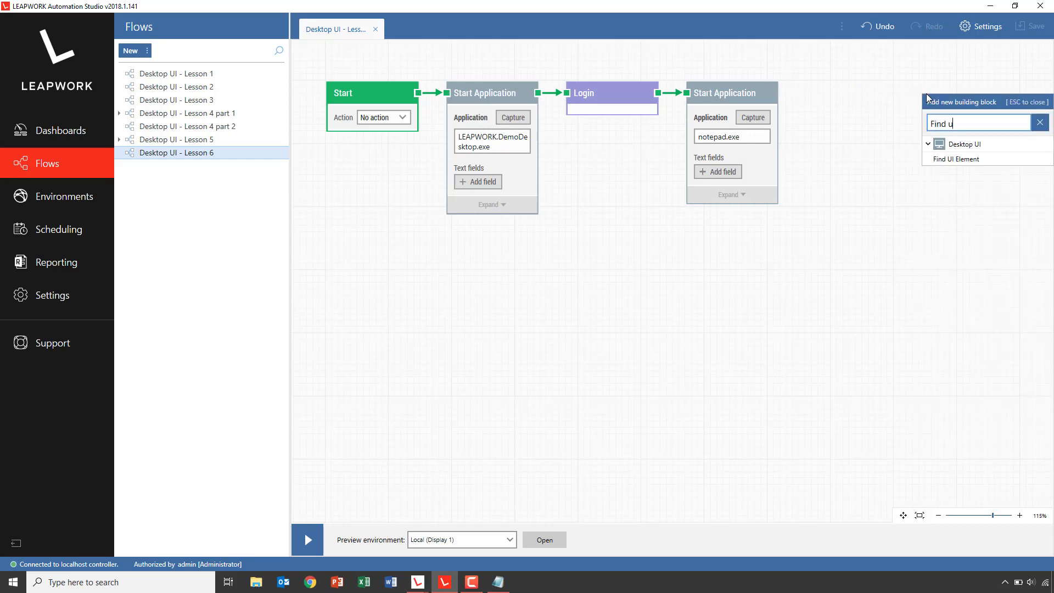
{"action": "left_click", "coordinate": [956, 159]}
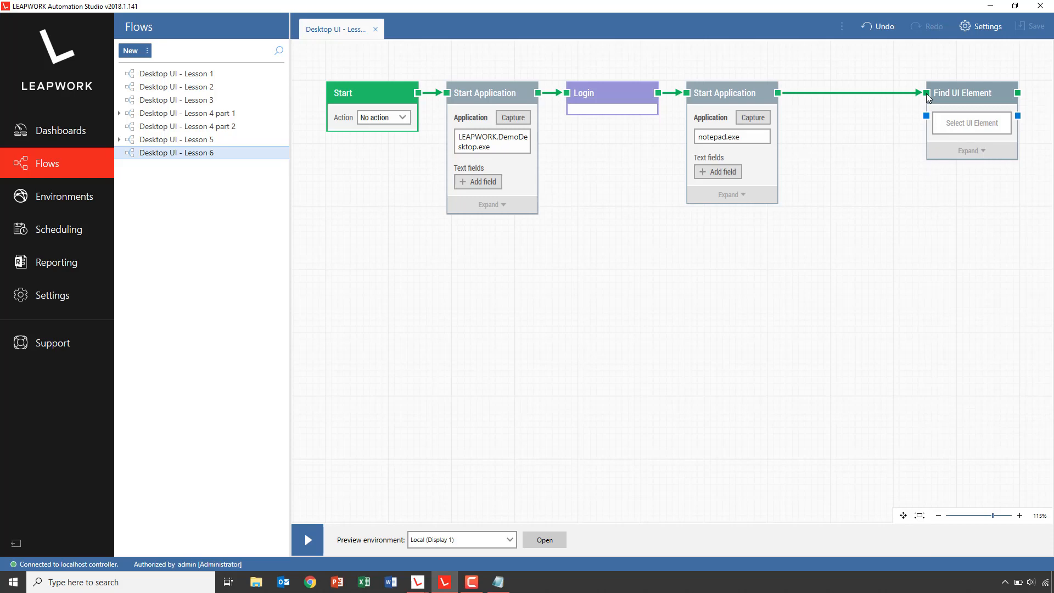
{"action": "mouse_move", "coordinate": [928, 99]}
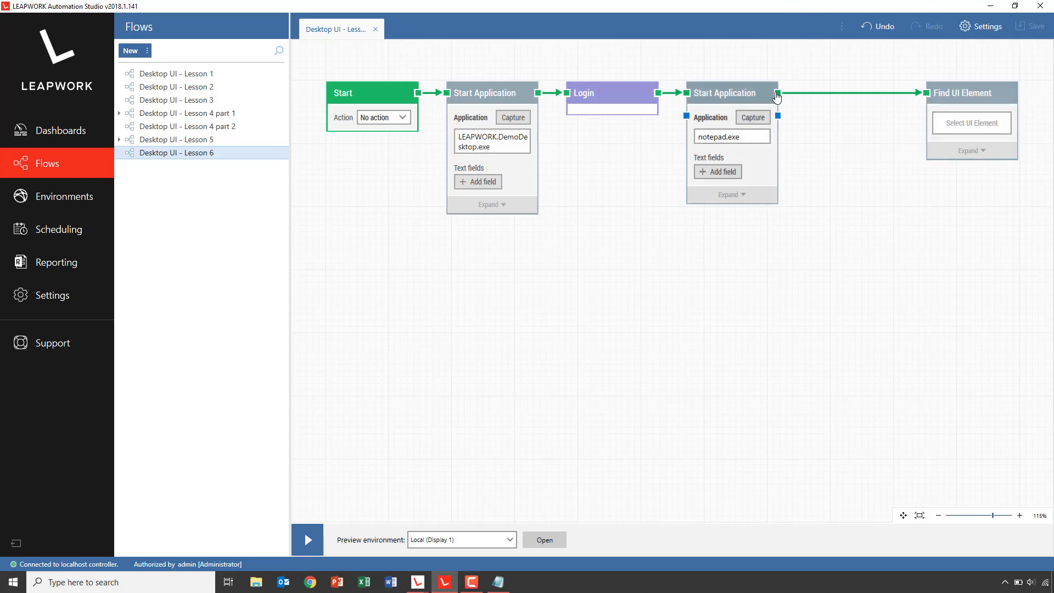
Step: Add a Use UI Window block for the demo app and capture the first email cell
{"action": "left_click", "coordinate": [777, 96]}
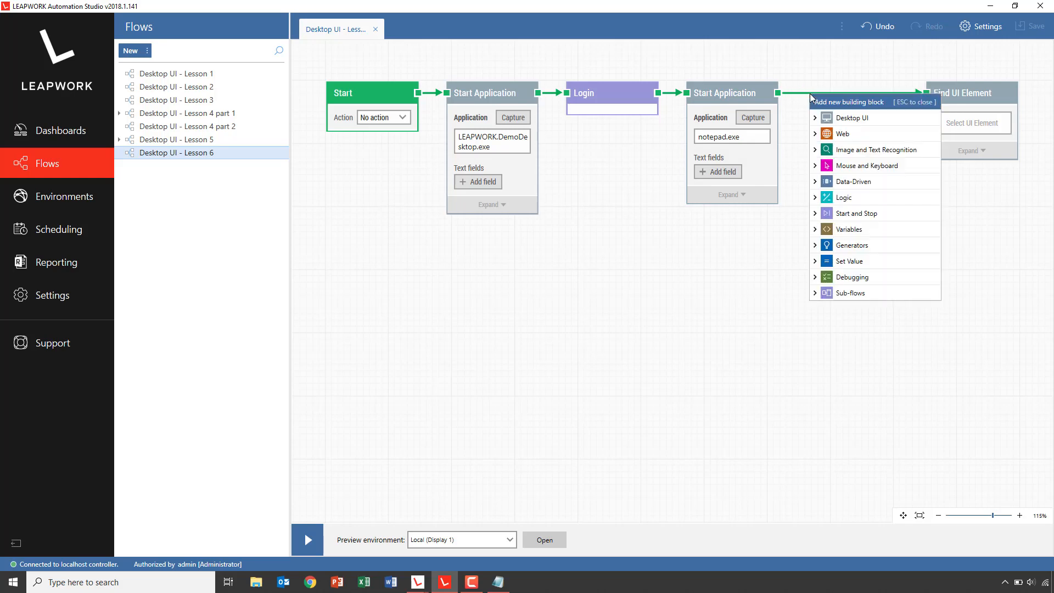
{"action": "type", "text": "Use u"}
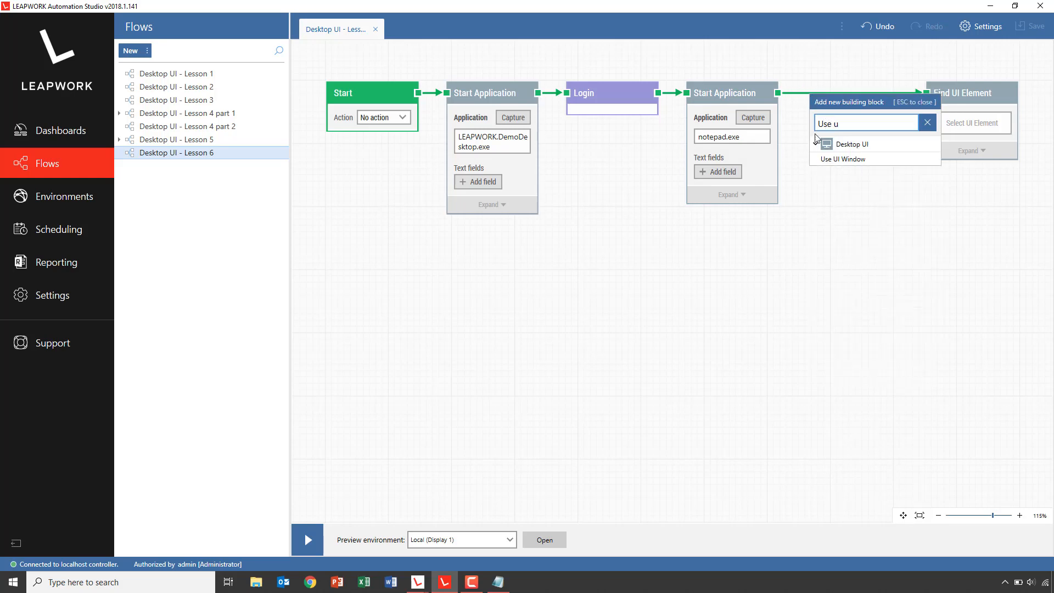
{"action": "left_click", "coordinate": [842, 159]}
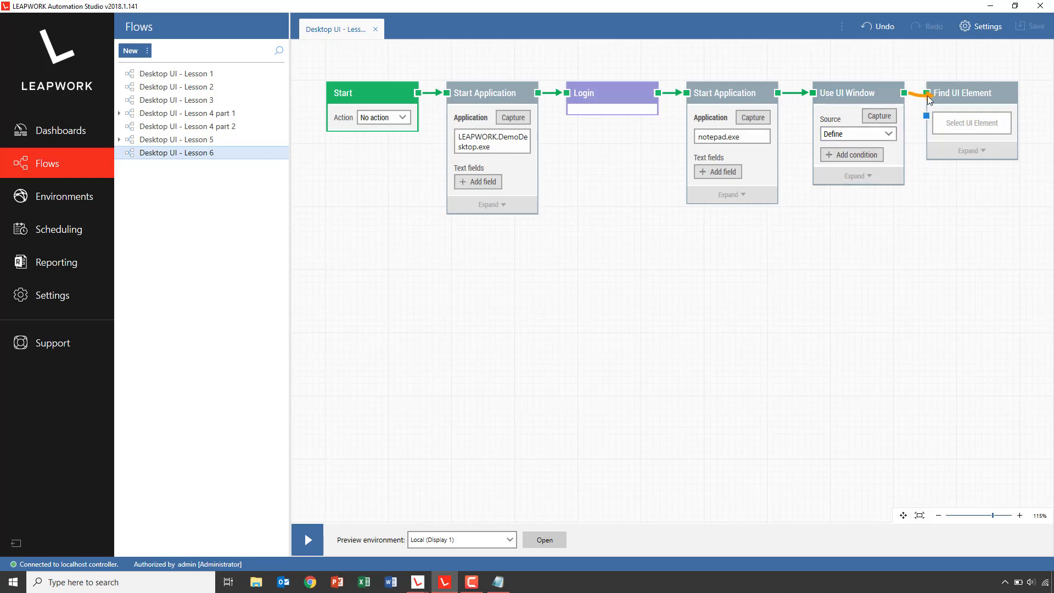
{"action": "left_click", "coordinate": [961, 93]}
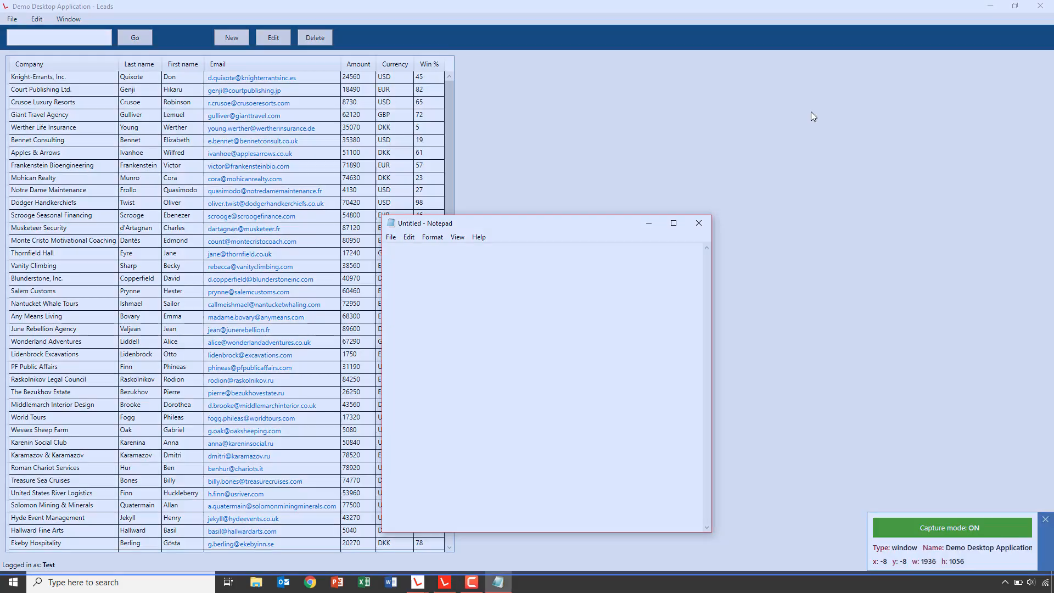
{"action": "left_click", "coordinate": [443, 582]}
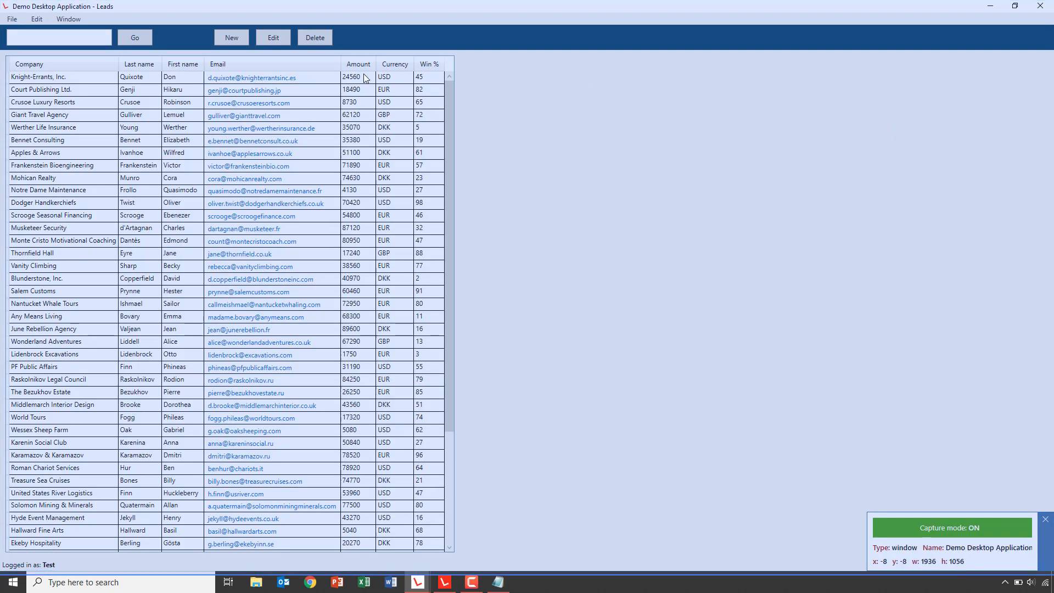
{"action": "double_click", "coordinate": [251, 77]}
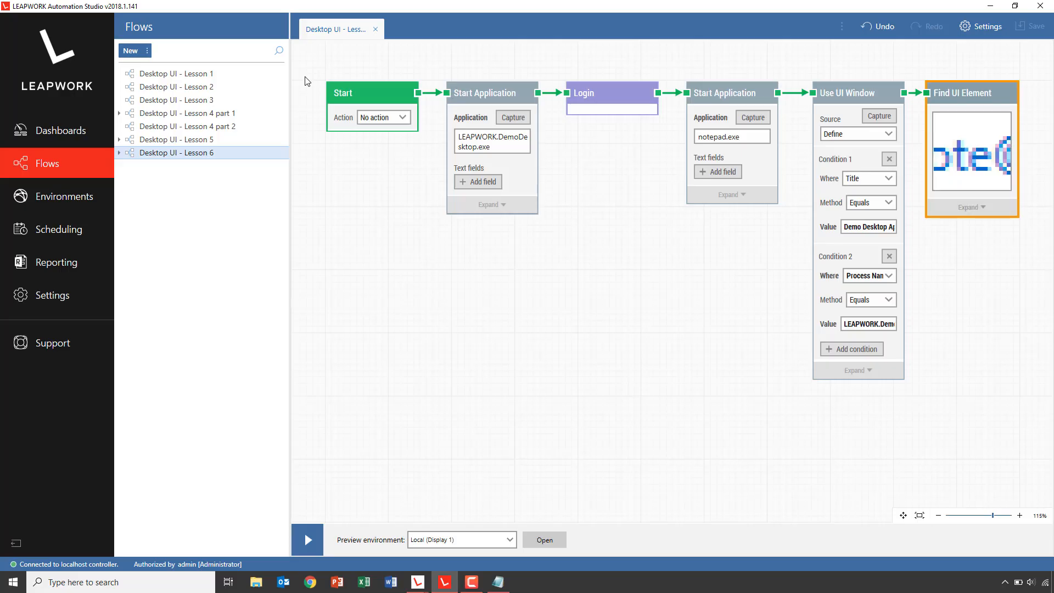
Step: Change the DataGridRow condition to Child, validate 47 matches, and save the locator
{"action": "right_click", "coordinate": [971, 148]}
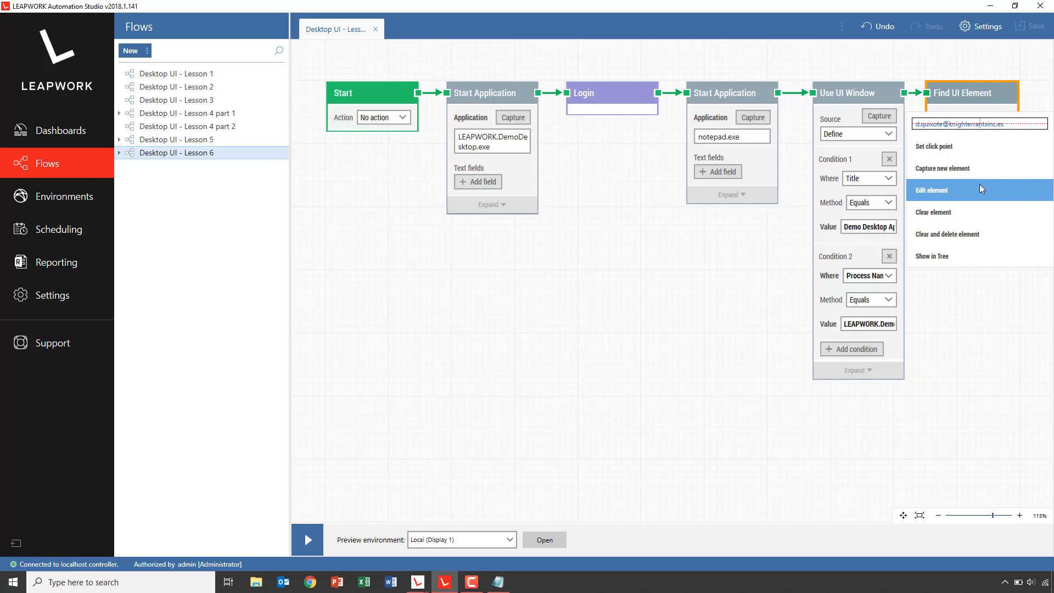
{"action": "left_click", "coordinate": [931, 190]}
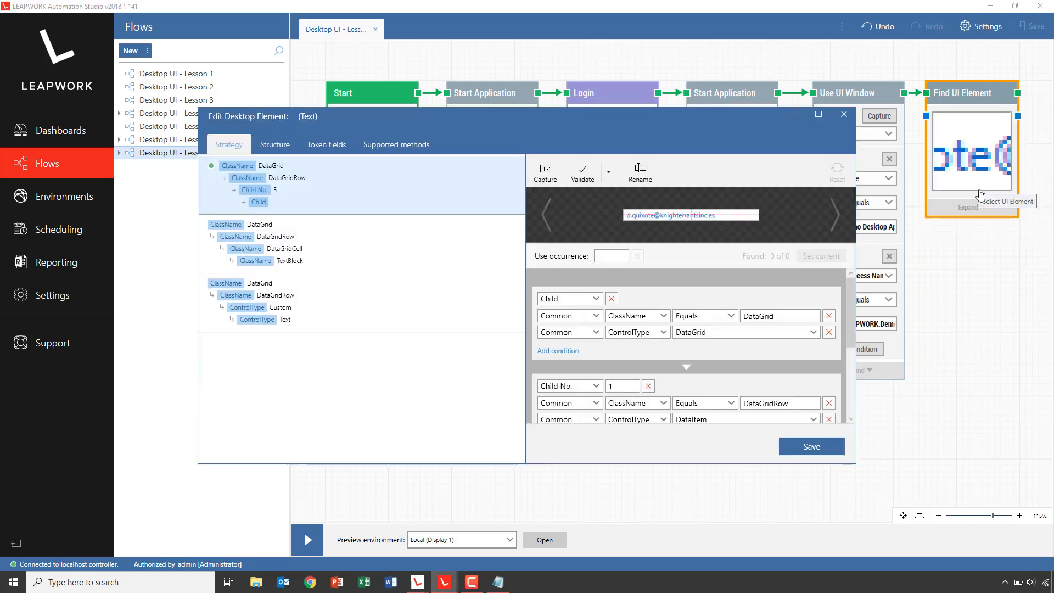
{"action": "mouse_move", "coordinate": [443, 246]}
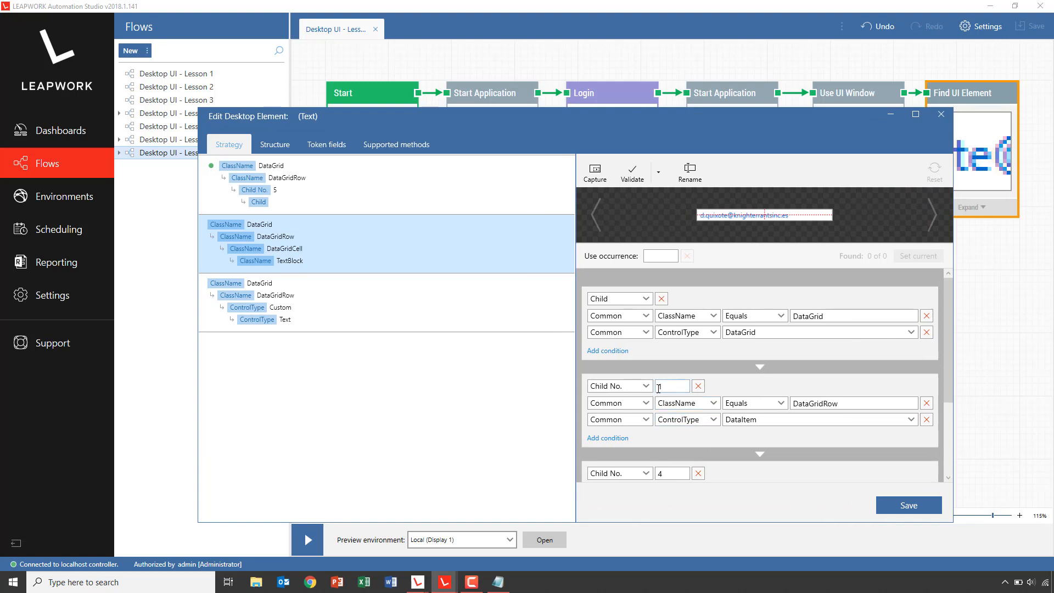
{"action": "left_click", "coordinate": [617, 385]}
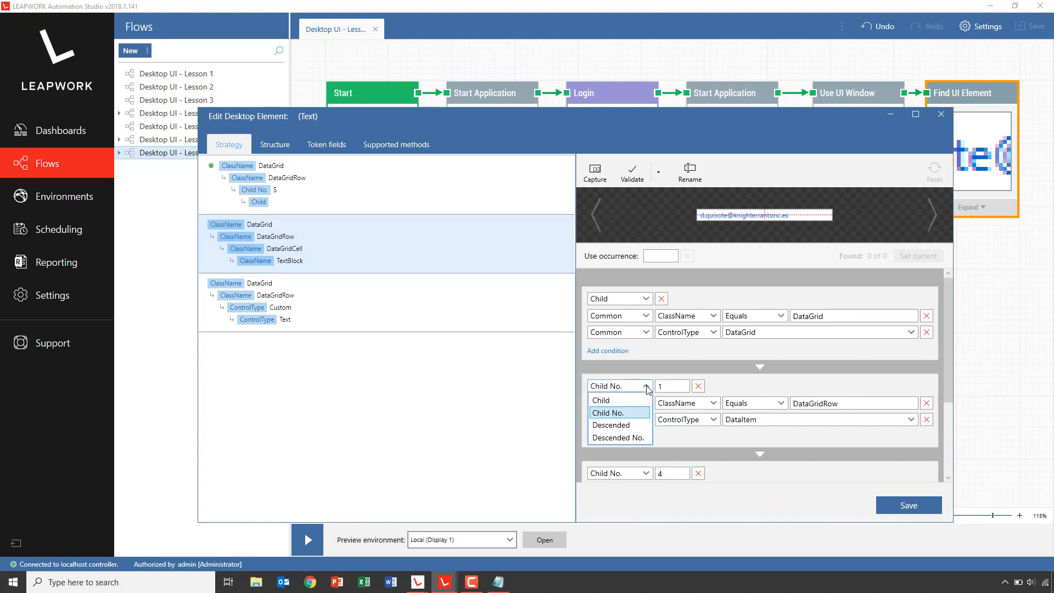
{"action": "left_click", "coordinate": [600, 400]}
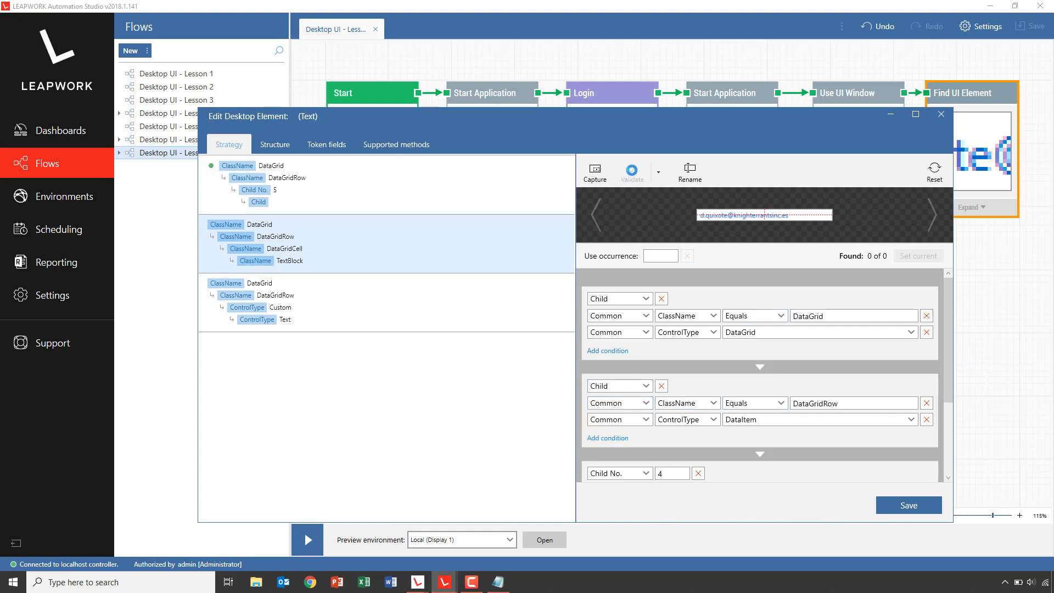
{"action": "left_click", "coordinate": [275, 143]}
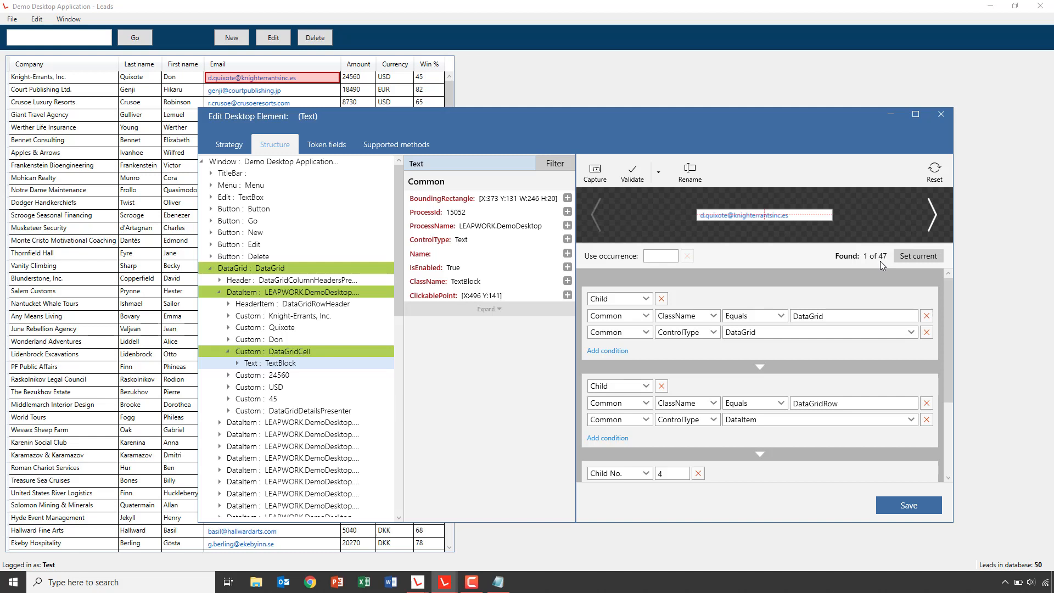
{"action": "mouse_move", "coordinate": [908, 505]}
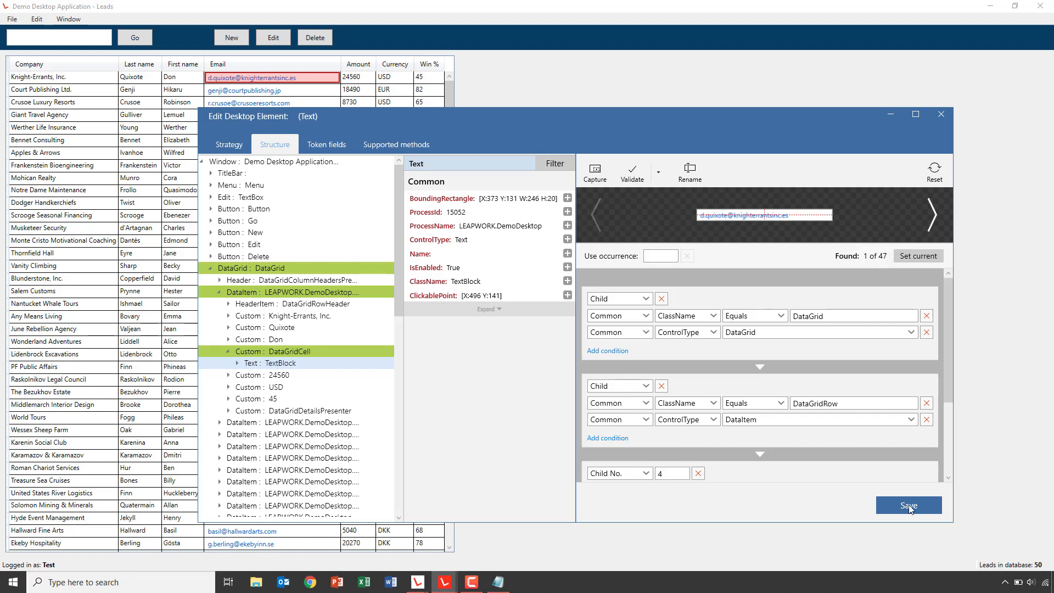
{"action": "left_click", "coordinate": [908, 505]}
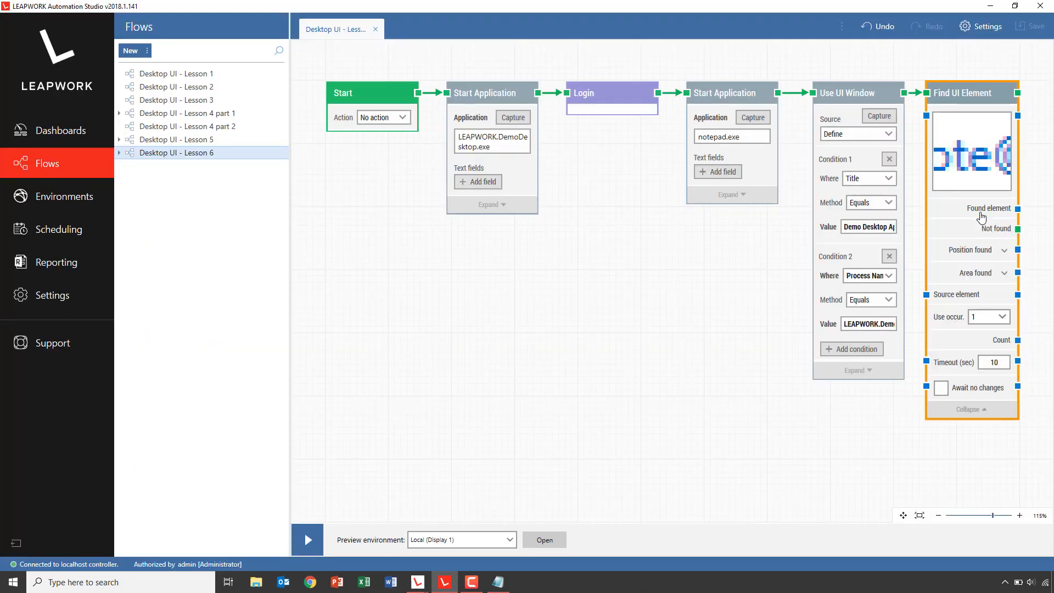
Step: Set Use occur. to All and add a Get UI Text block reading the found element
{"action": "left_click", "coordinate": [1005, 317]}
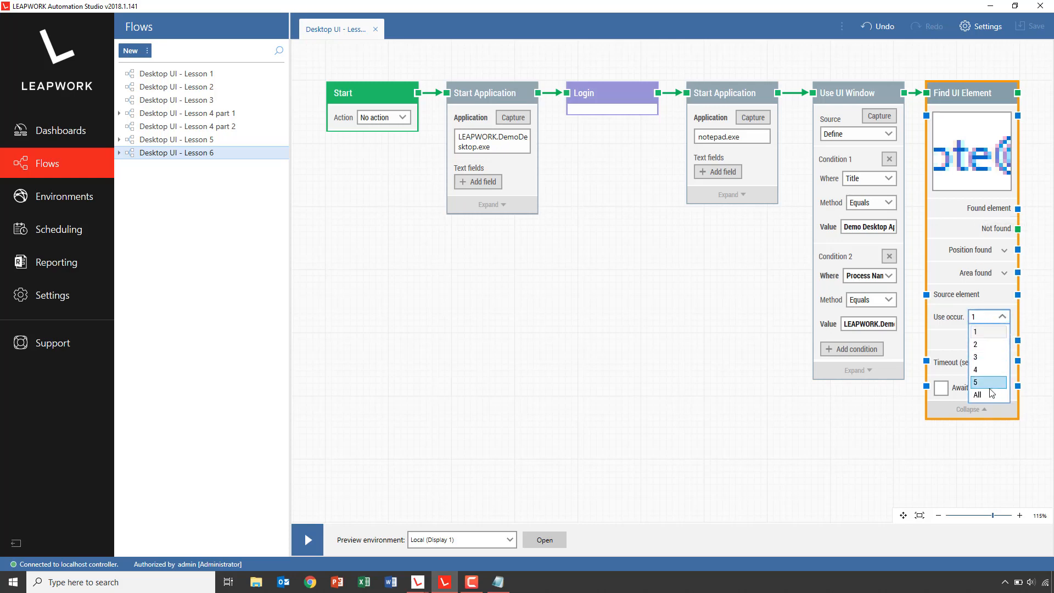
{"action": "left_click", "coordinate": [977, 395]}
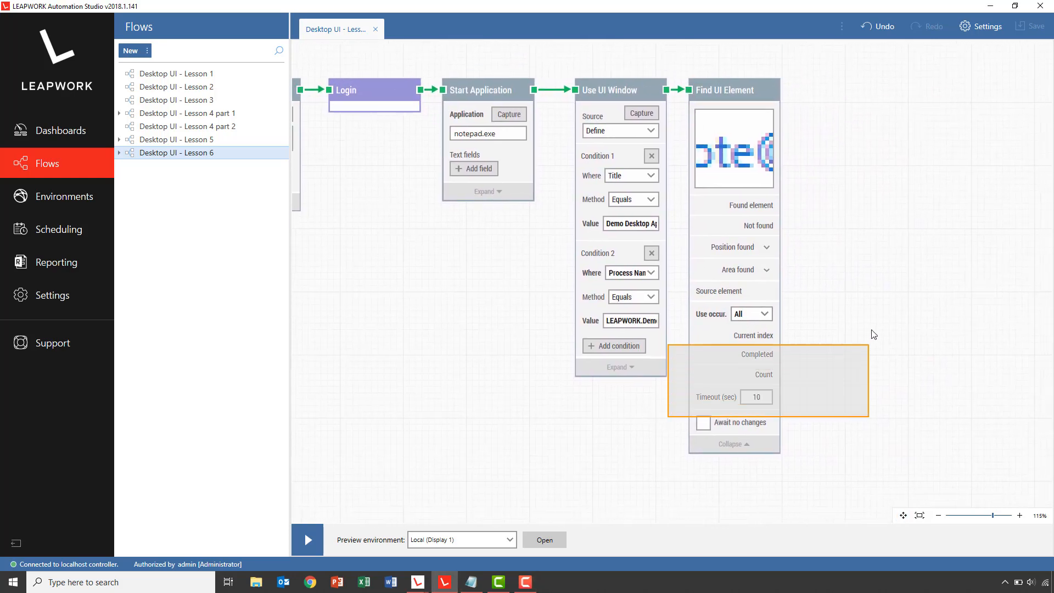
{"action": "left_click", "coordinate": [733, 89]}
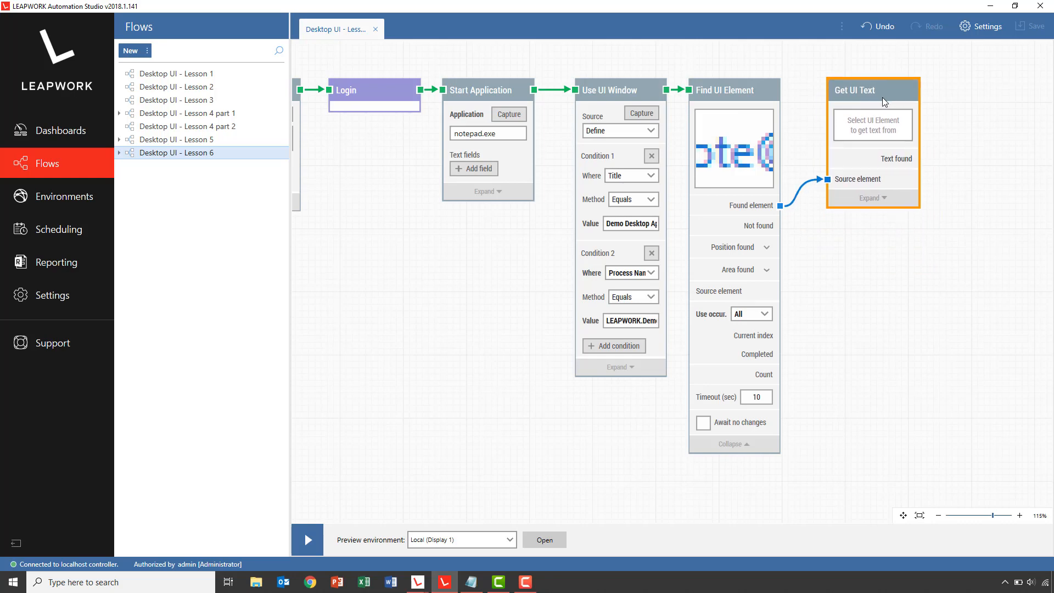
{"action": "left_click", "coordinate": [872, 89]}
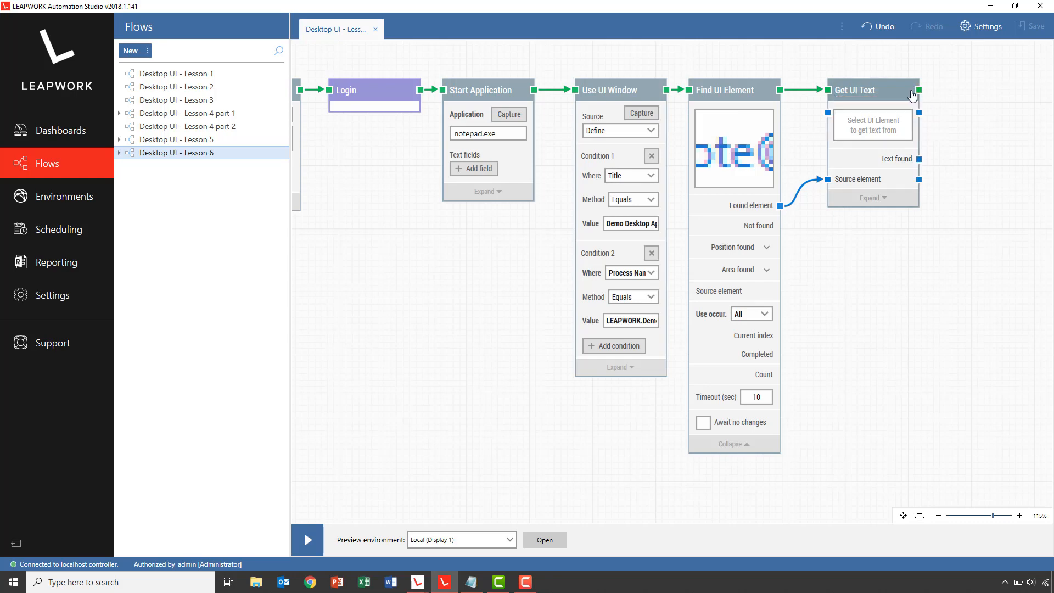
Step: Add a Use UI Window block sourced by element, wired to Notepad's launch Window output
{"action": "left_click", "coordinate": [913, 91]}
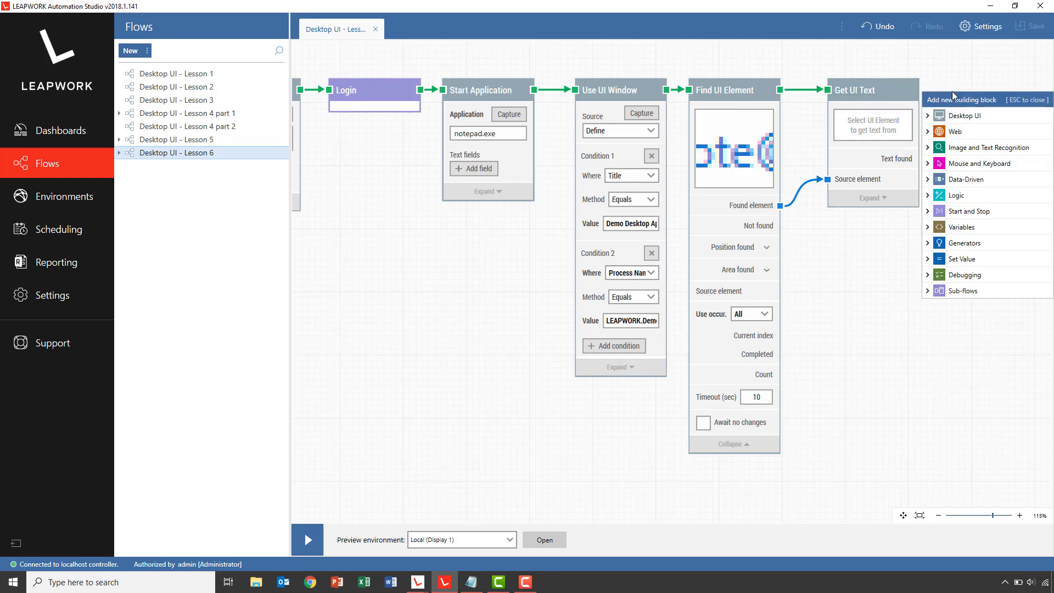
{"action": "type", "text": "Use ui"}
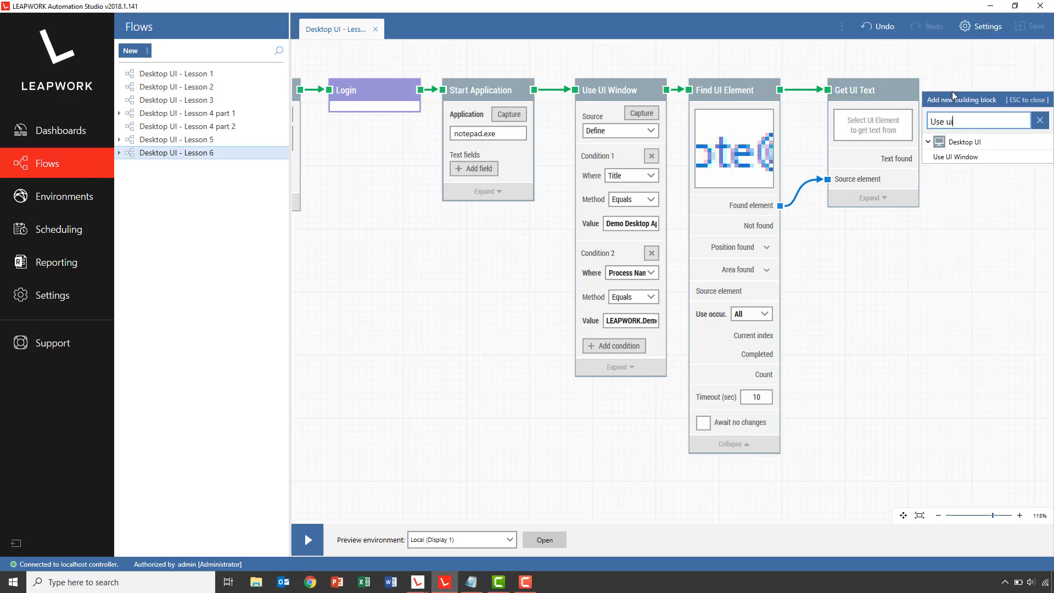
{"action": "left_click", "coordinate": [956, 157]}
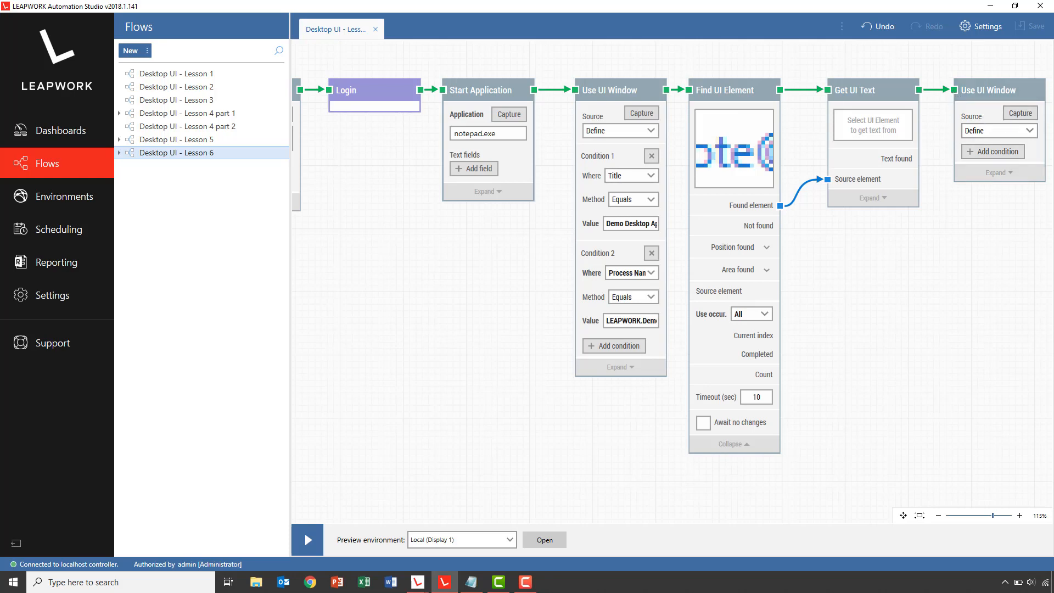
{"action": "left_click", "coordinate": [997, 130]}
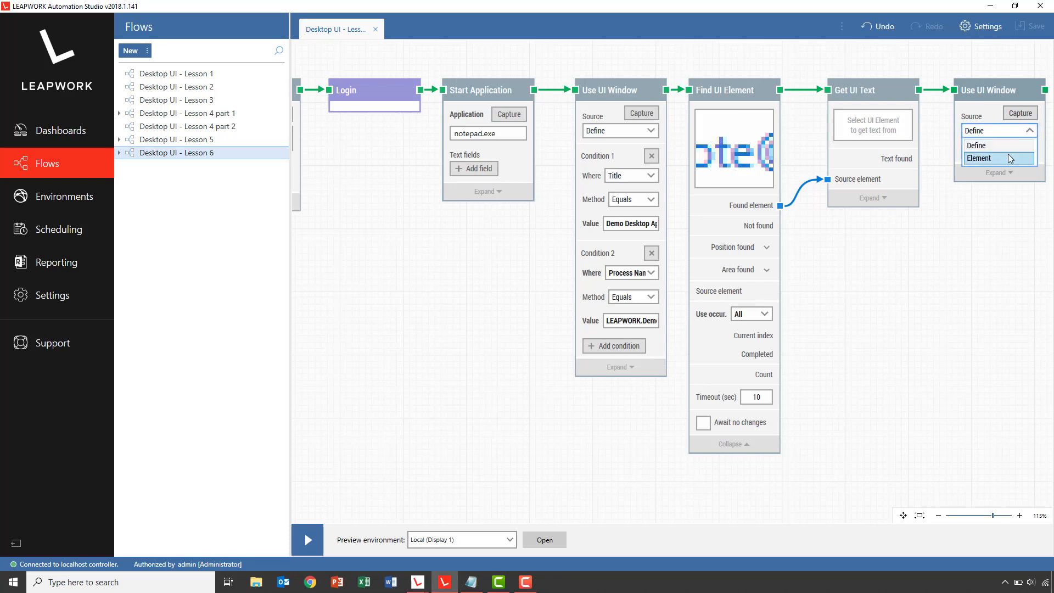
{"action": "left_click", "coordinate": [979, 158]}
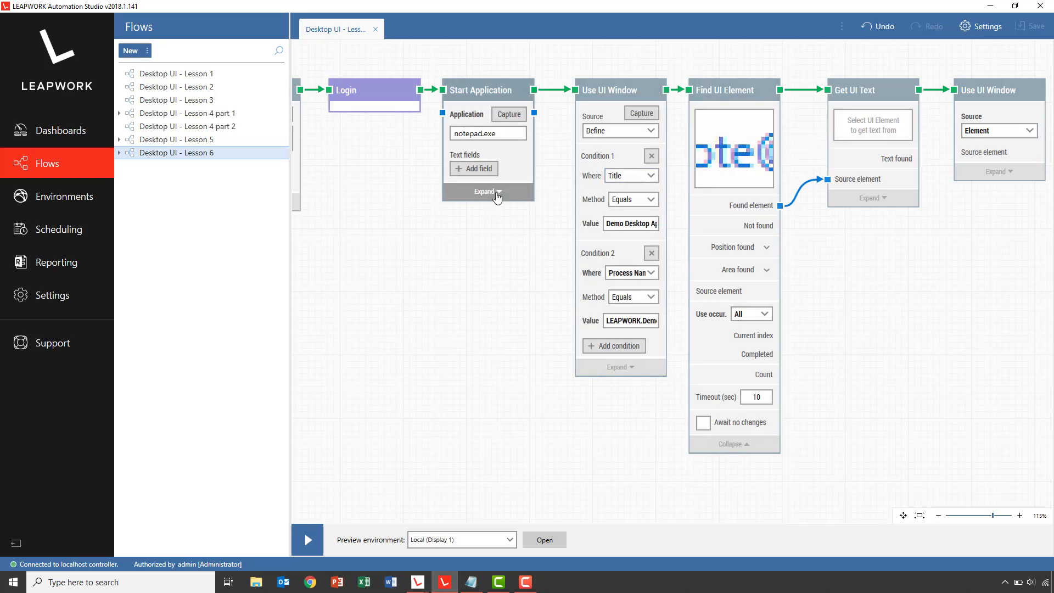
{"action": "left_click", "coordinate": [484, 192]}
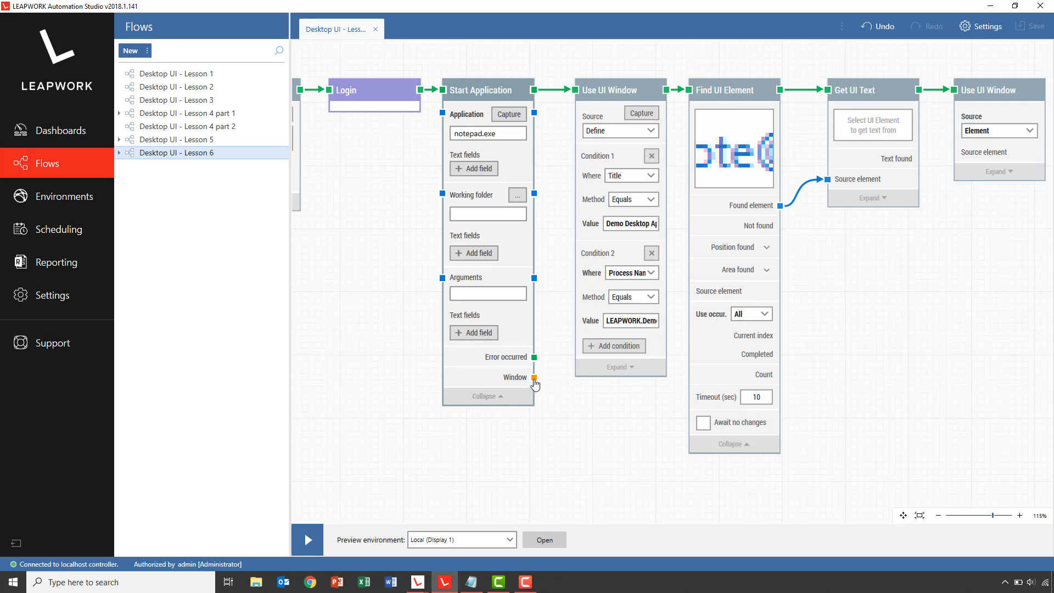
{"action": "left_click_drag", "start_coordinate": [534, 377], "coordinate": [954, 152]}
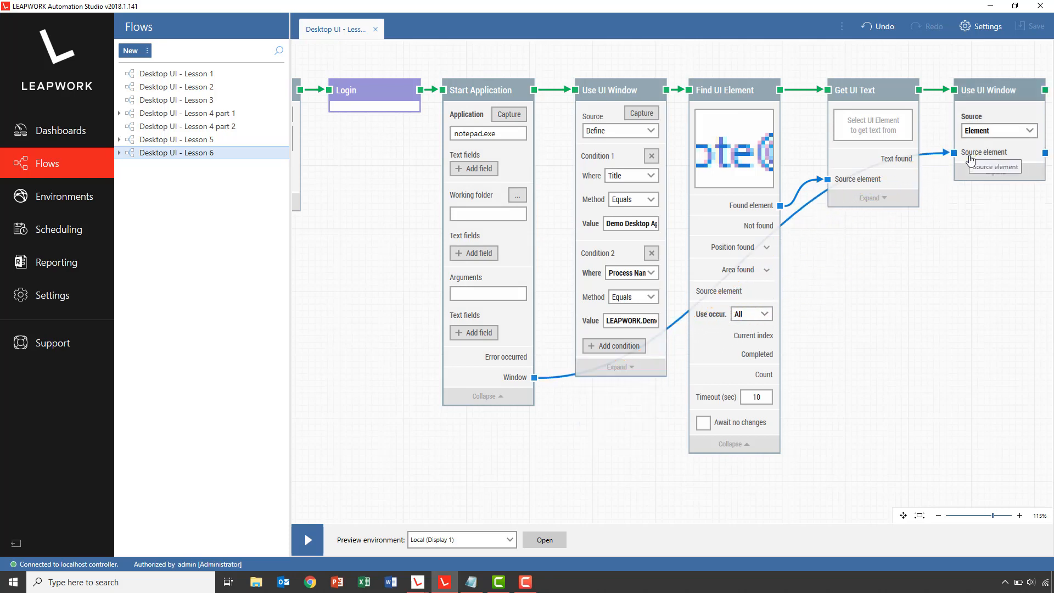
{"action": "mouse_move", "coordinate": [1009, 282]}
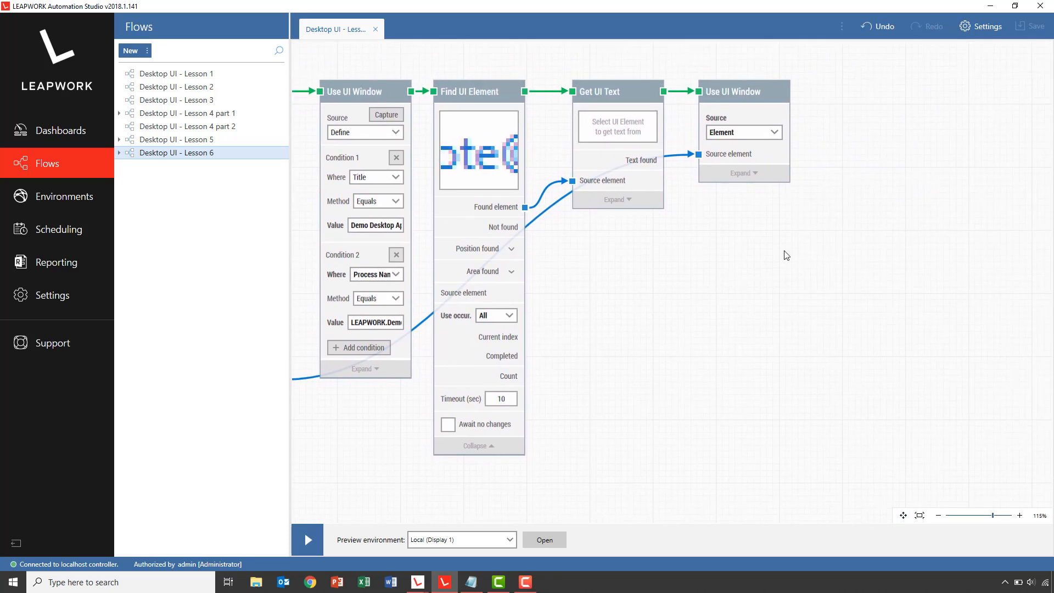
Step: Add a Type text block that types the Get UI Text result through a Field 1 token
{"action": "left_click_drag", "start_coordinate": [794, 91], "coordinate": [818, 94]}
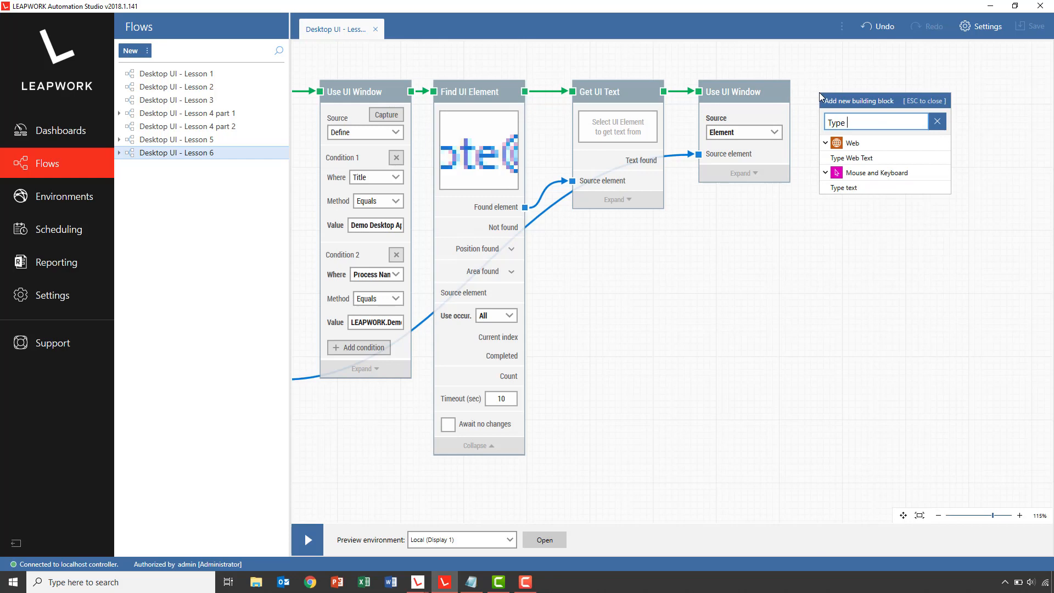
{"action": "left_click", "coordinate": [843, 188]}
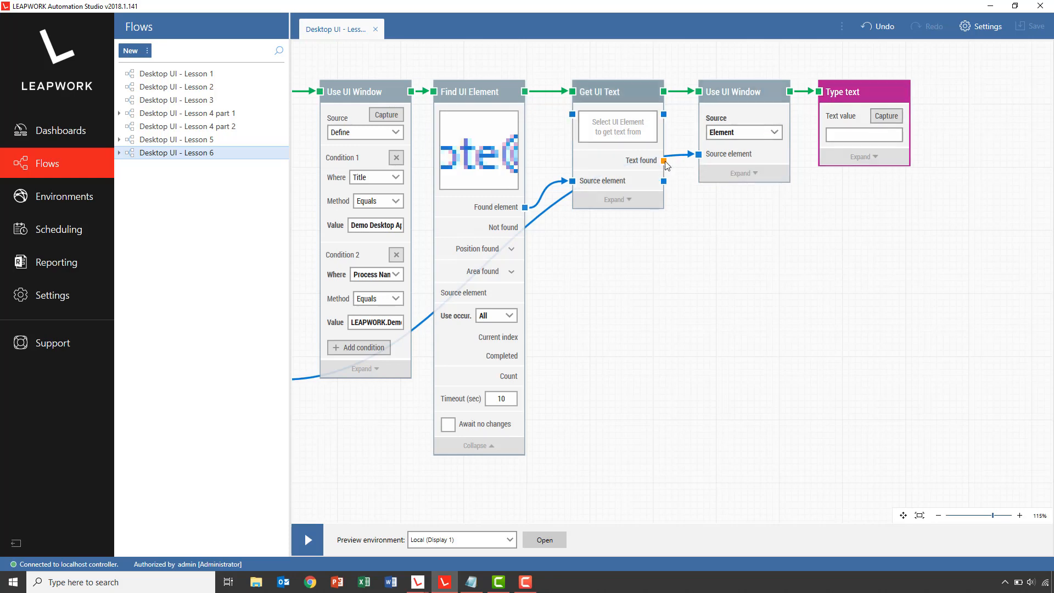
{"action": "left_click_drag", "start_coordinate": [665, 162], "coordinate": [836, 174]}
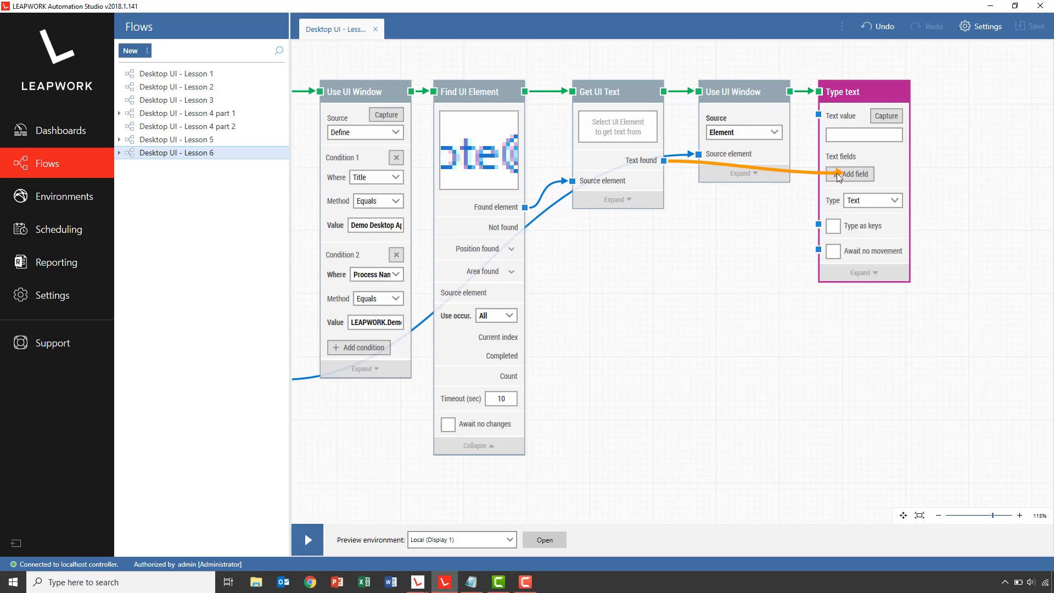
{"action": "left_click", "coordinate": [849, 174]}
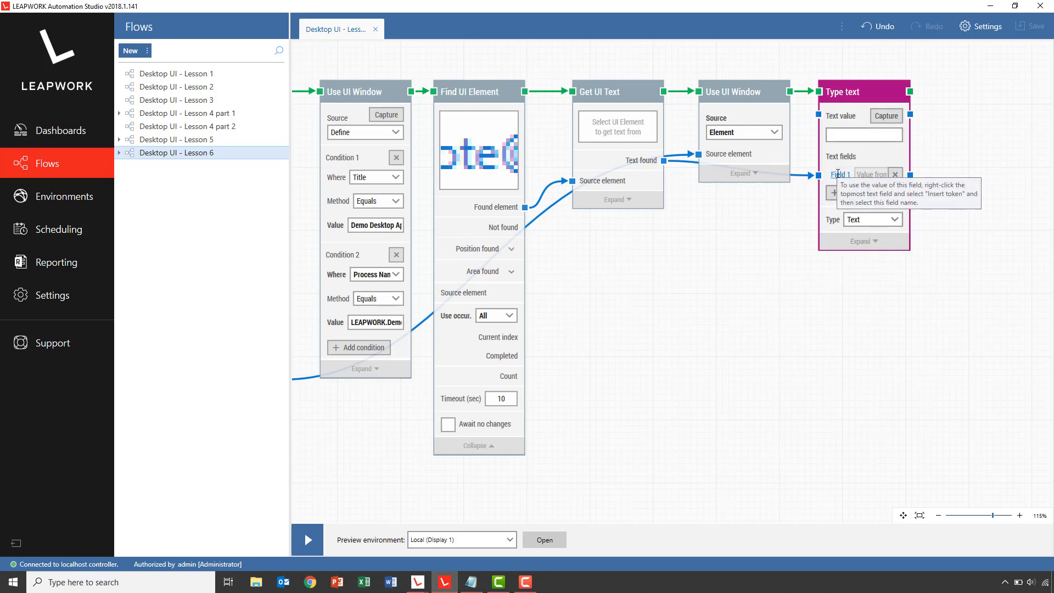
{"action": "left_click", "coordinate": [864, 135]}
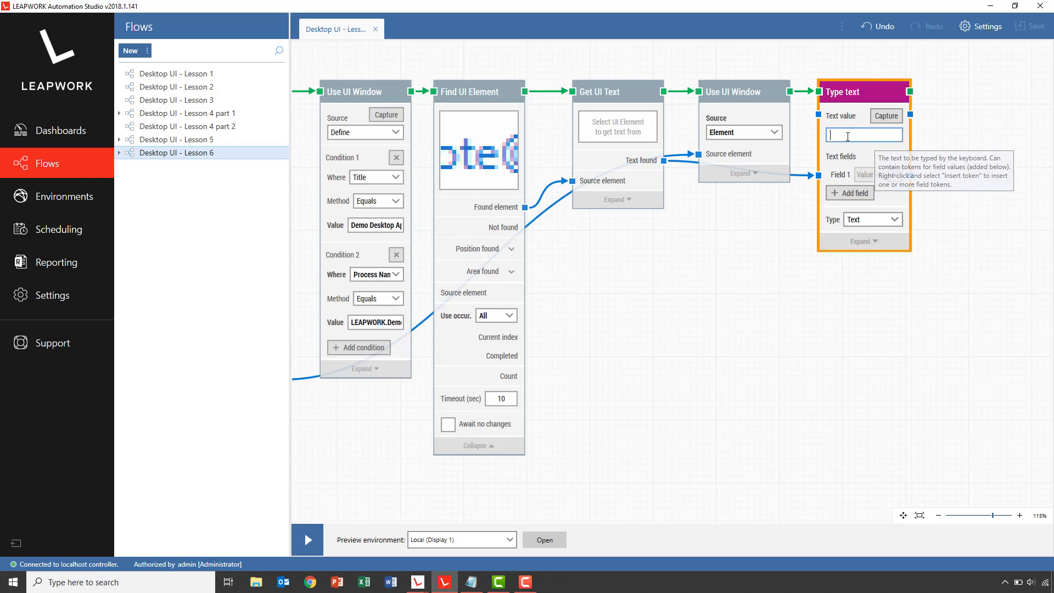
{"action": "right_click", "coordinate": [863, 135]}
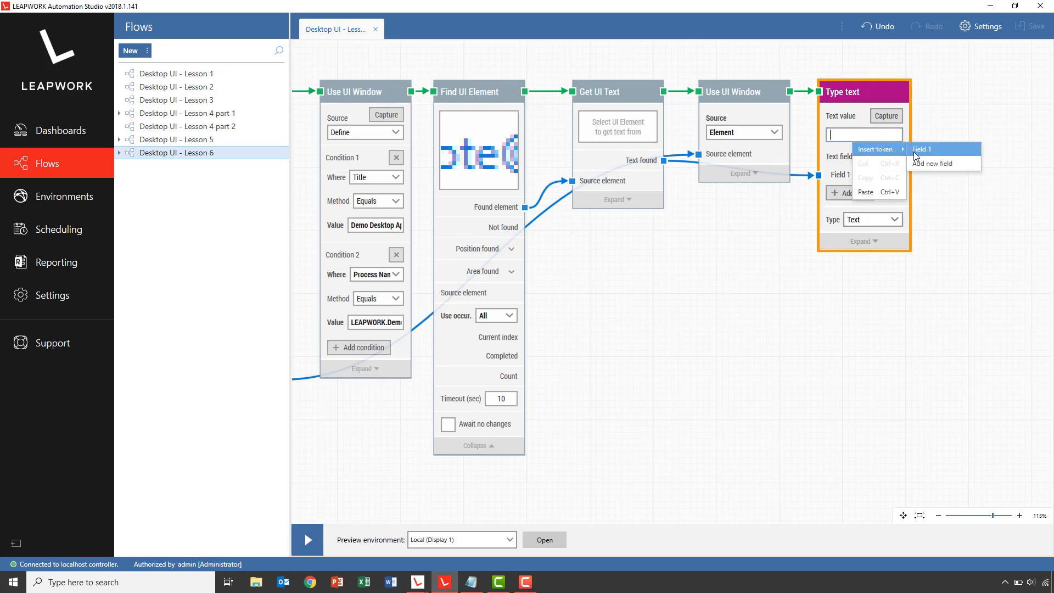
{"action": "left_click", "coordinate": [922, 148]}
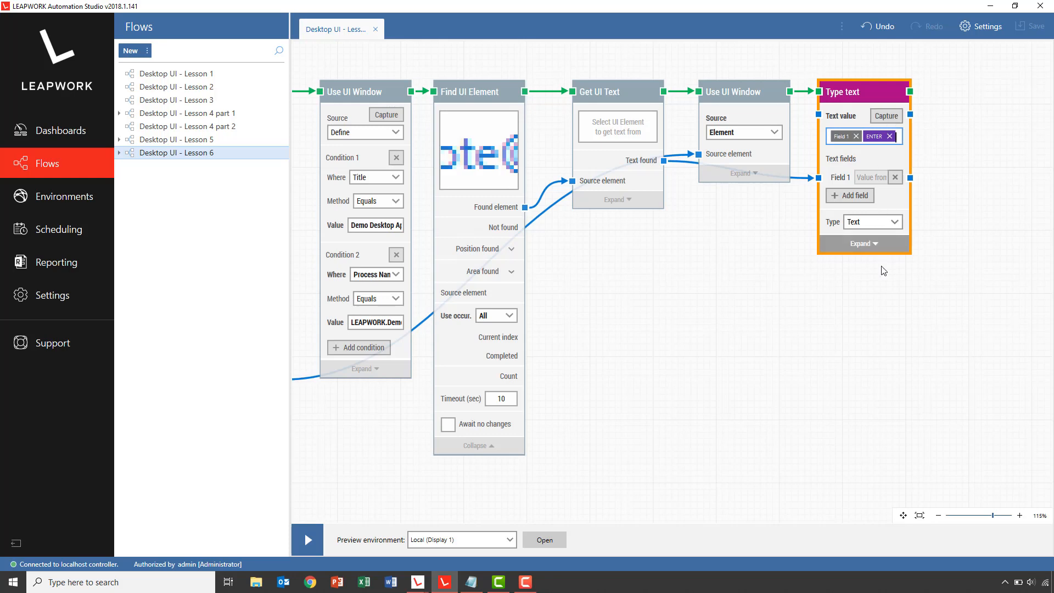
Step: Set the Type text key speed to Fast and collapse the extra options
{"action": "left_click", "coordinate": [879, 247]}
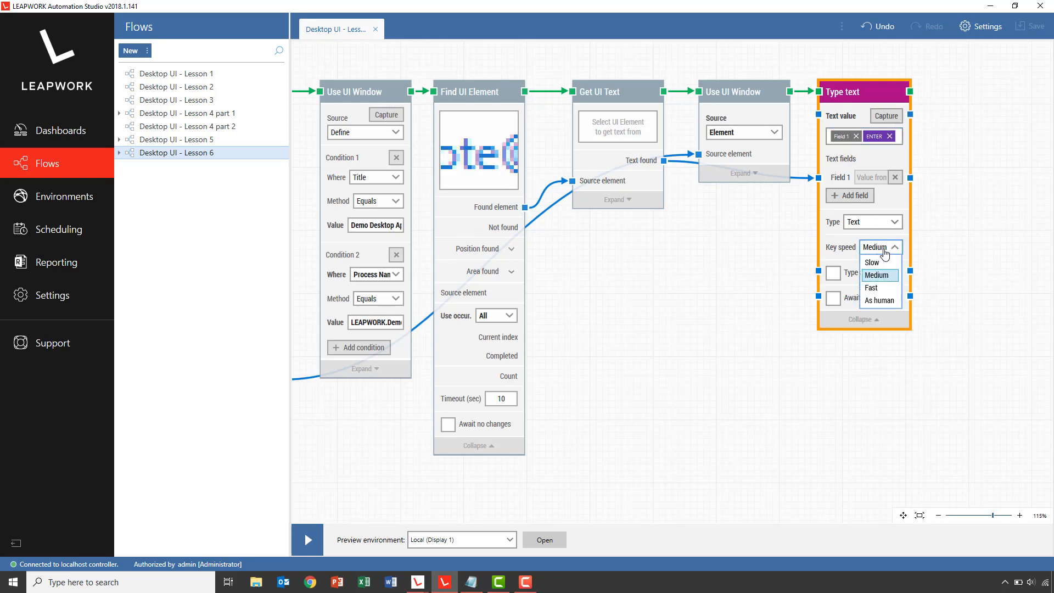
{"action": "left_click", "coordinate": [871, 287]}
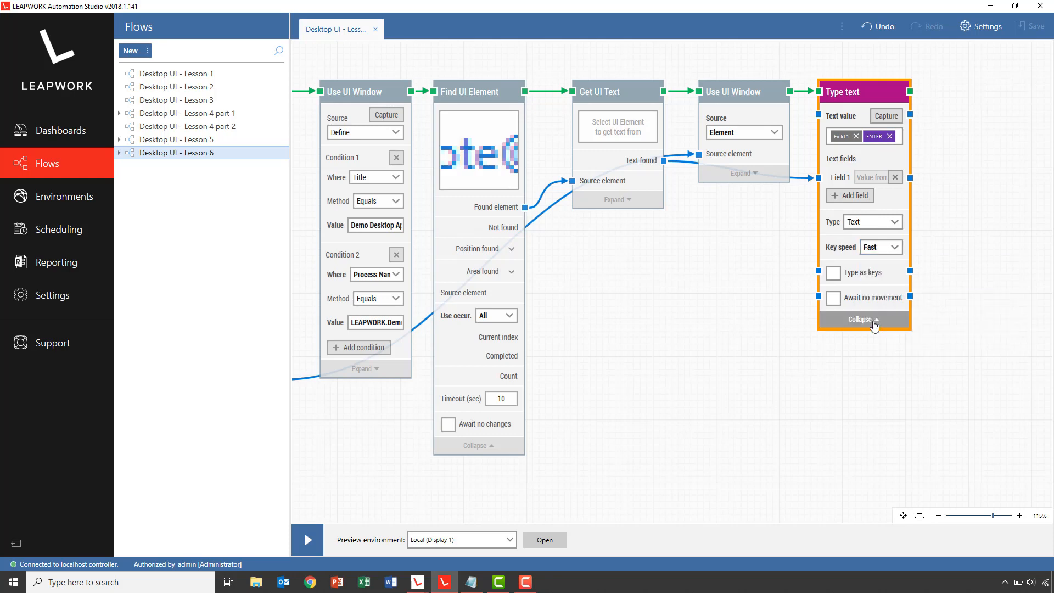
{"action": "left_click", "coordinate": [863, 320]}
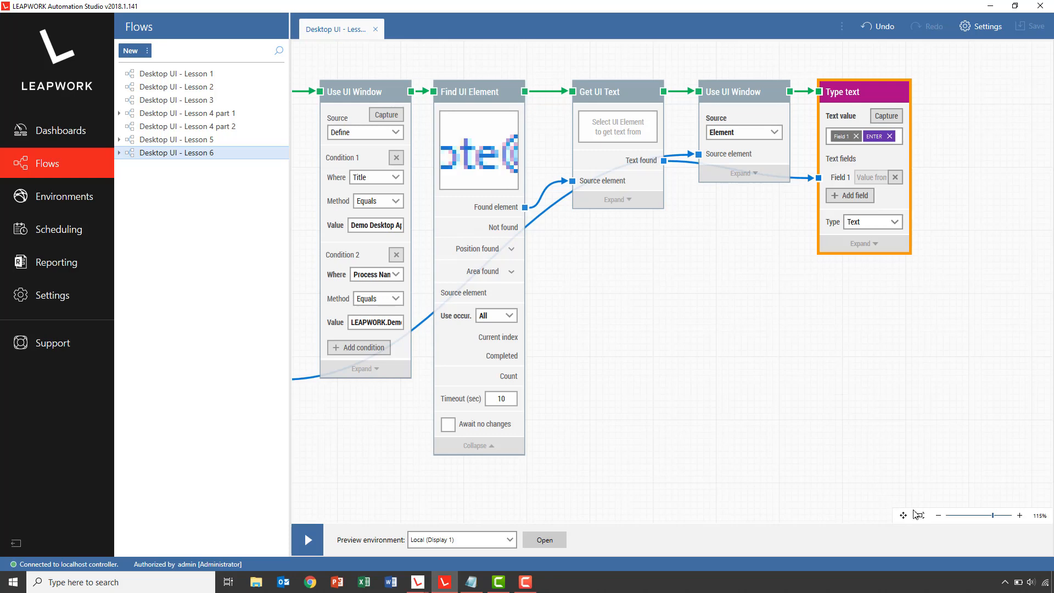
{"action": "left_click", "coordinate": [937, 515]}
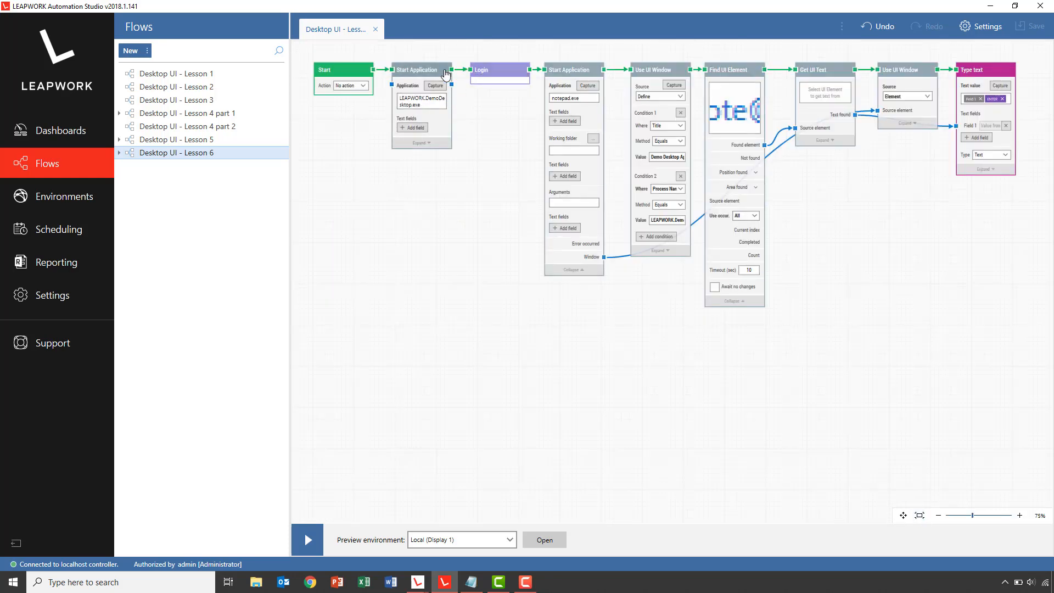
{"action": "left_click", "coordinate": [417, 69]}
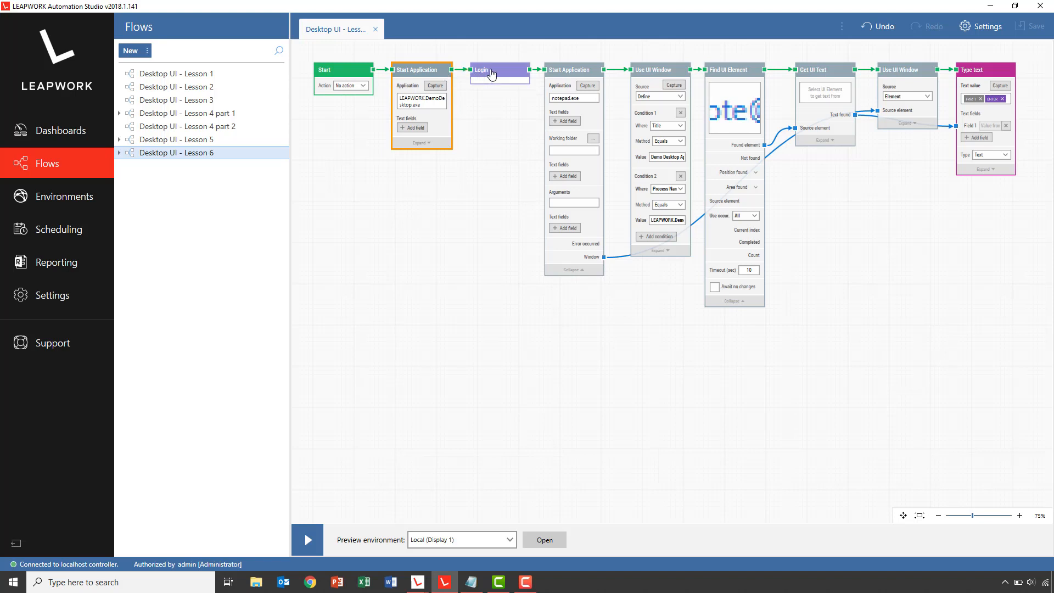
{"action": "left_click", "coordinate": [573, 69]}
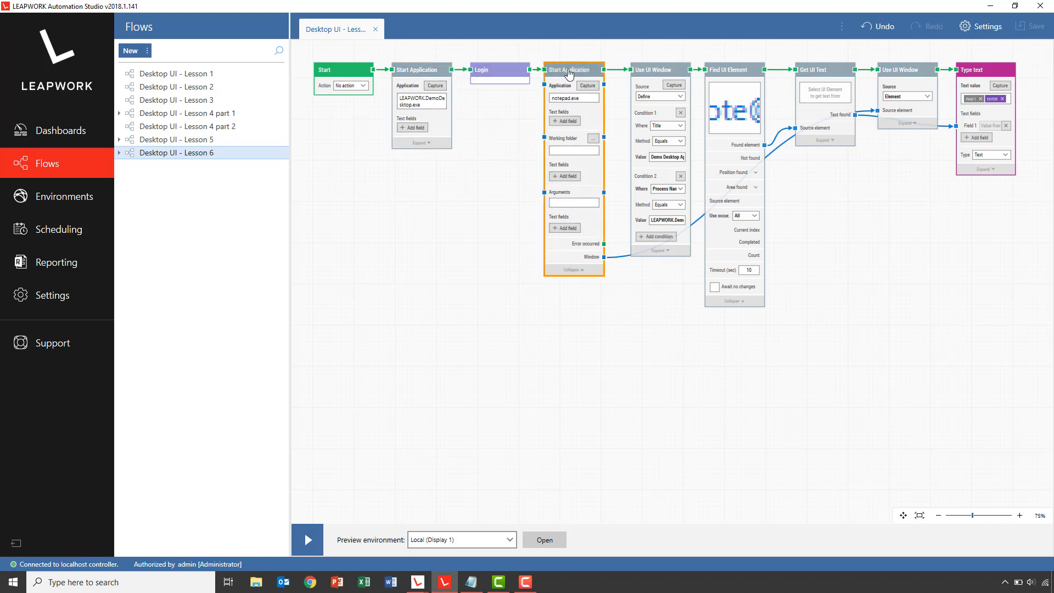
{"action": "left_click", "coordinate": [652, 69]}
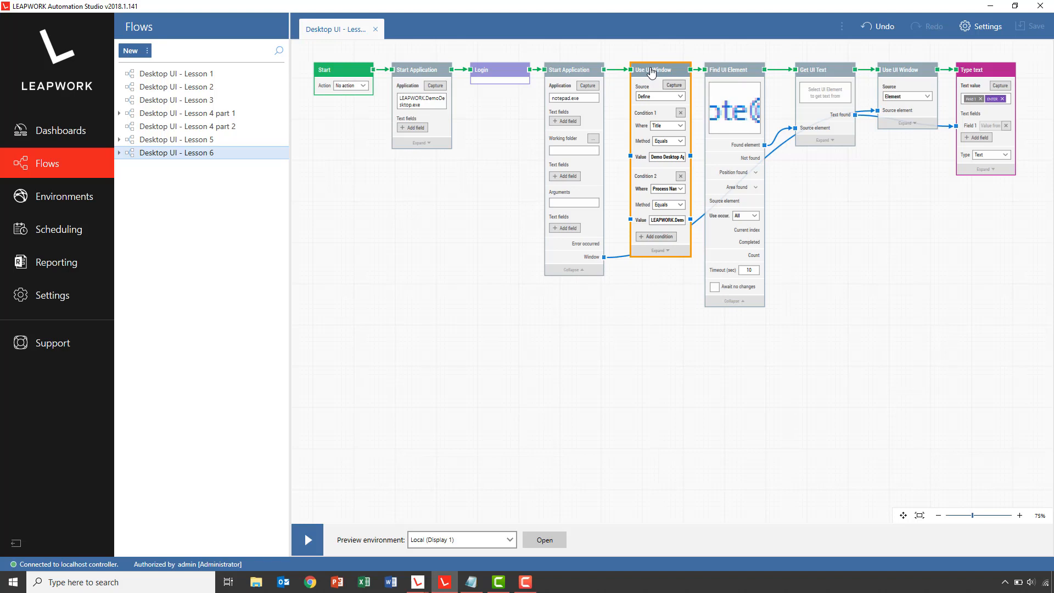
{"action": "mouse_move", "coordinate": [653, 72]}
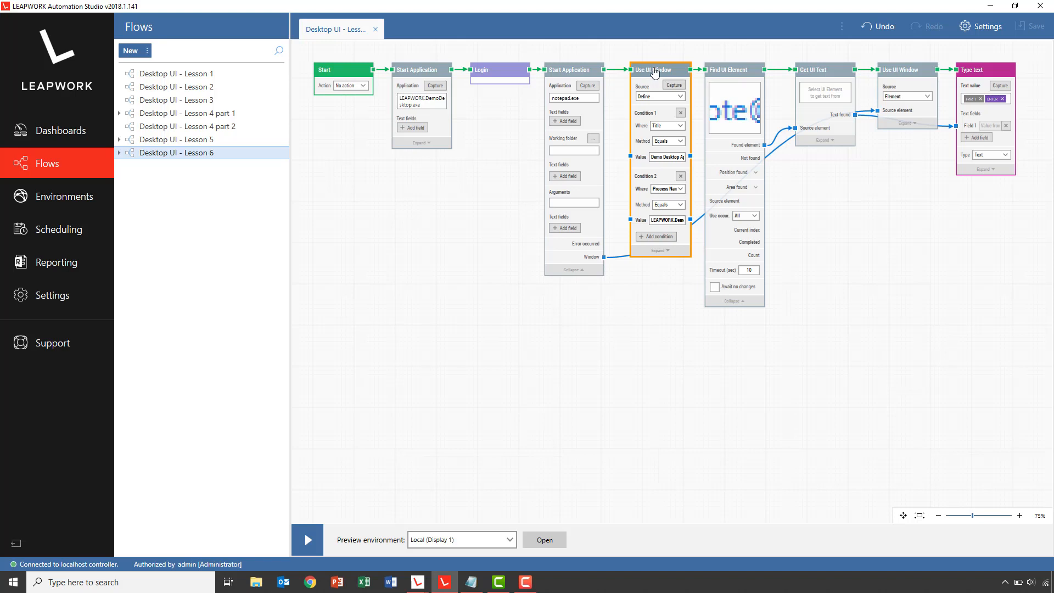
{"action": "left_click", "coordinate": [730, 69]}
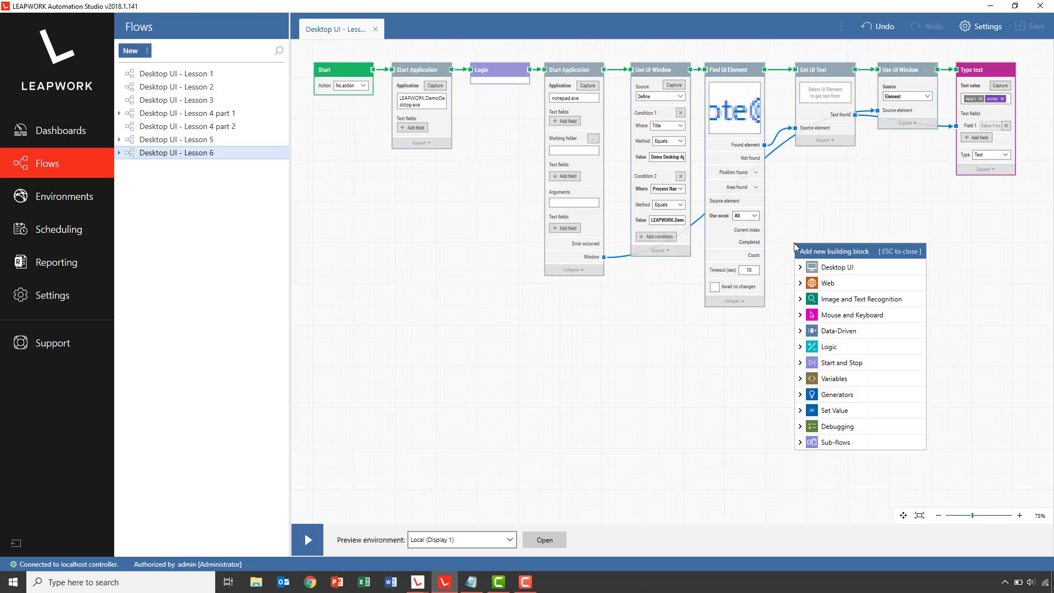
Step: Add a Pass block beside Find UI Element's Completed output
{"action": "type", "text": "Pass"}
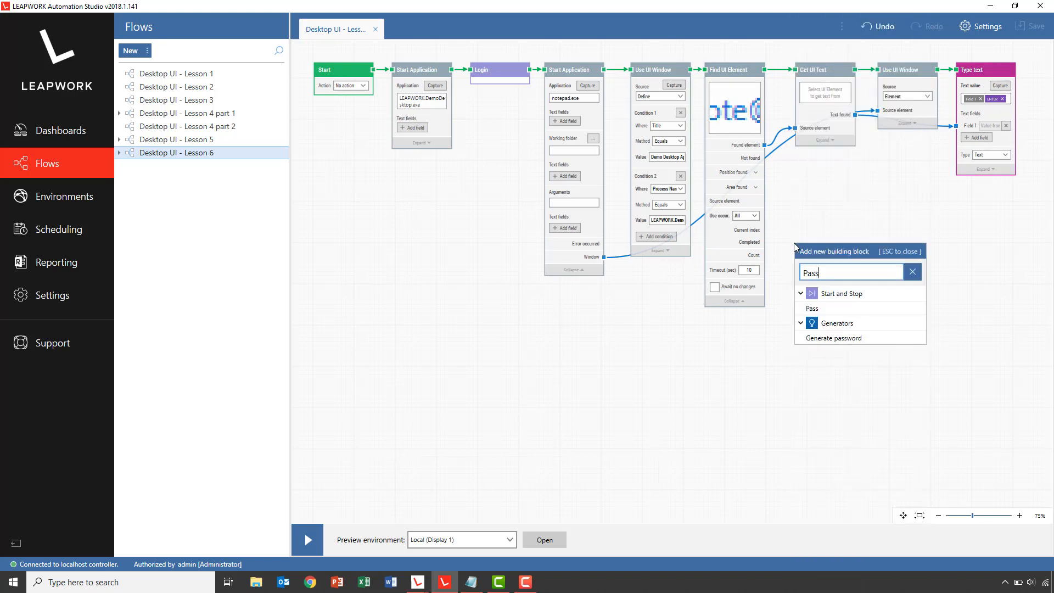
{"action": "left_click", "coordinate": [812, 308]}
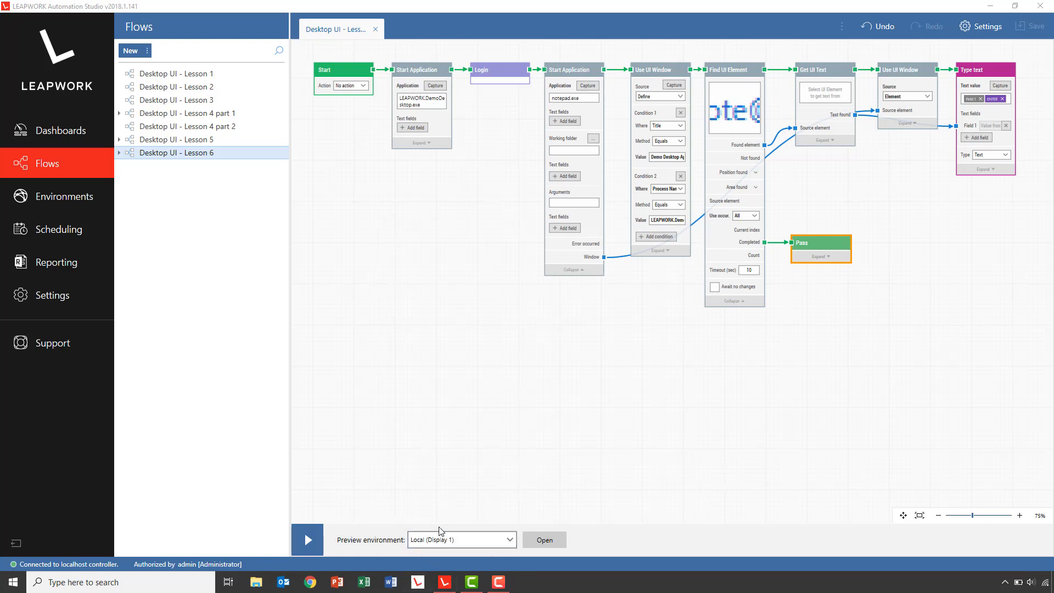
{"action": "mouse_move", "coordinate": [306, 539]}
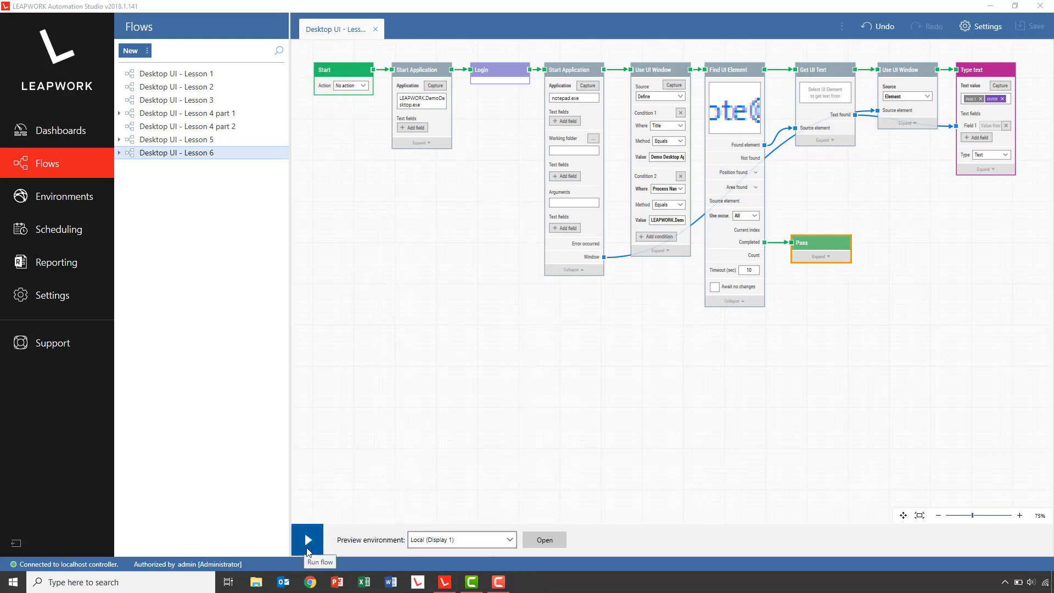
Step: Run the flow, logging in as Test with password Password123 to reach the Leads list
{"action": "left_click", "coordinate": [307, 540]}
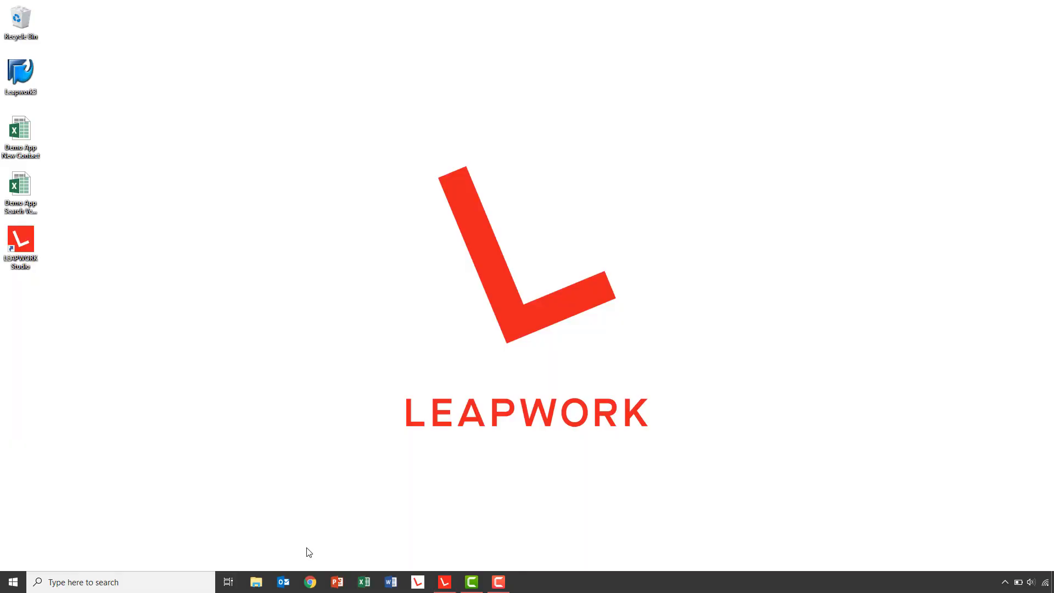
{"action": "left_click", "coordinate": [416, 582]}
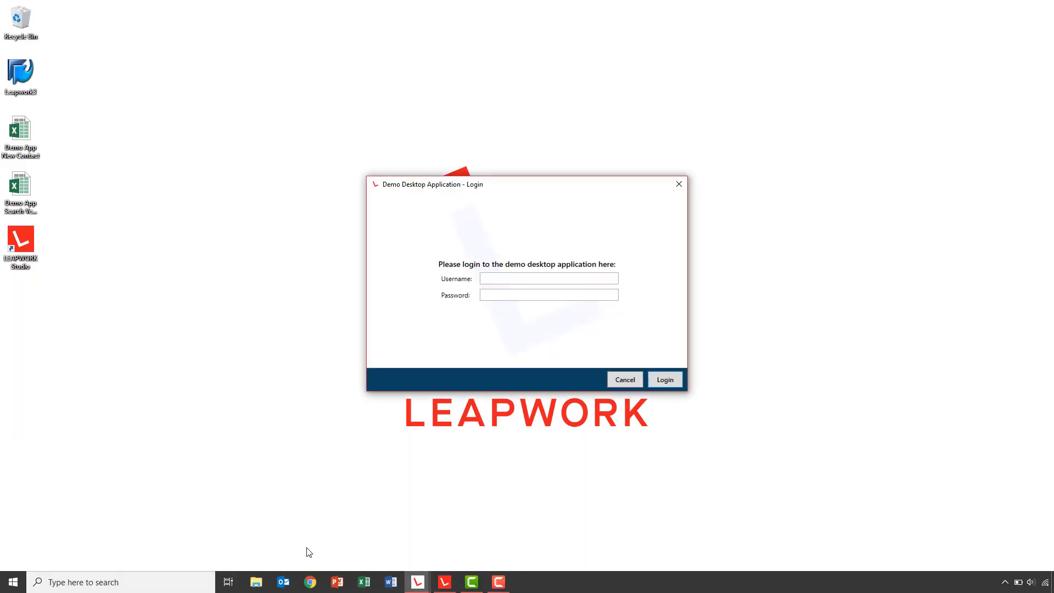
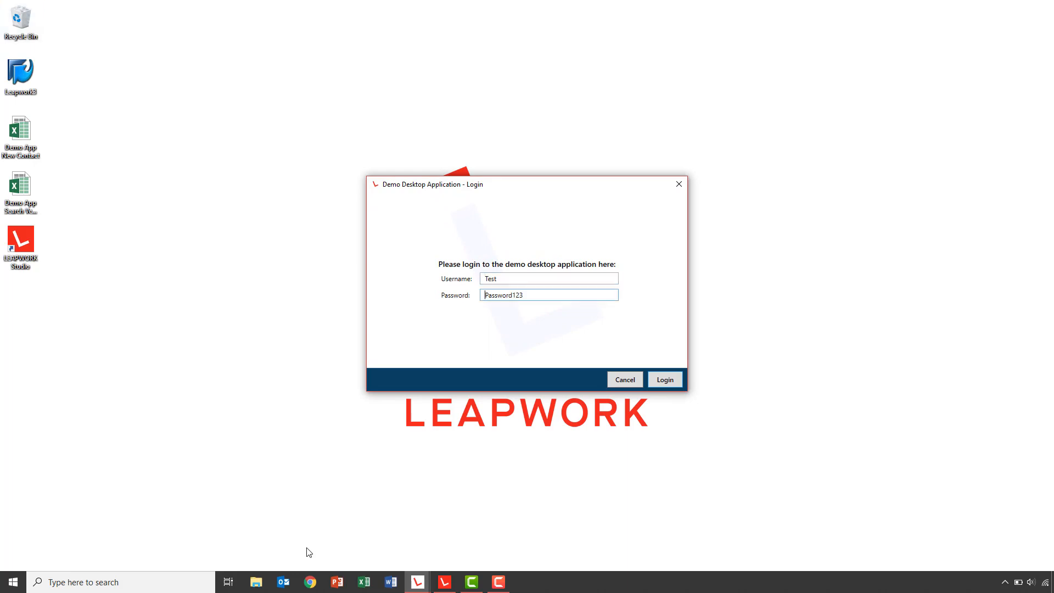
{"action": "left_click", "coordinate": [664, 379]}
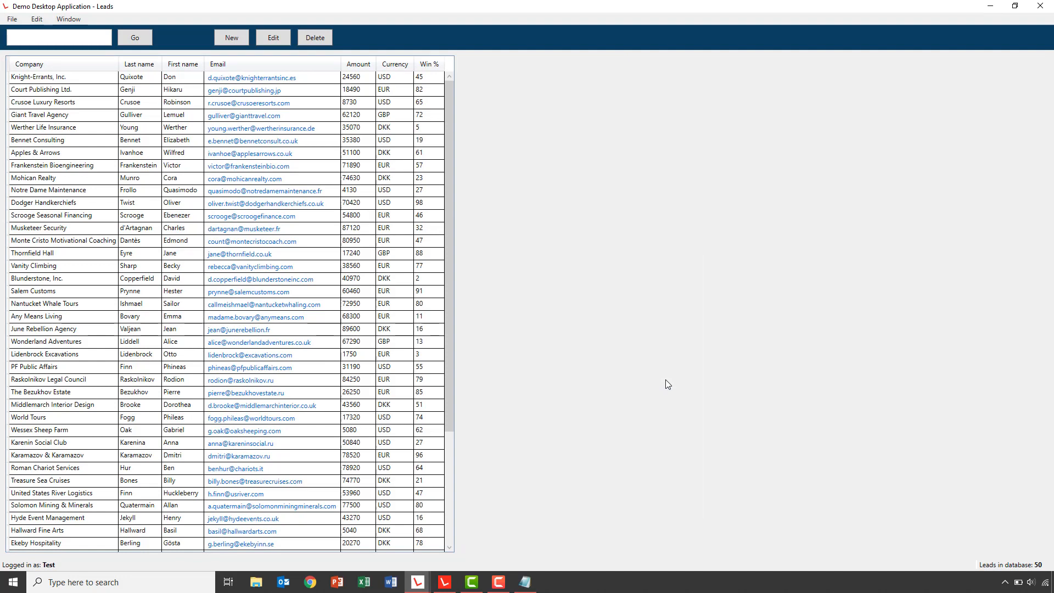
{"action": "type", "text": "you"}
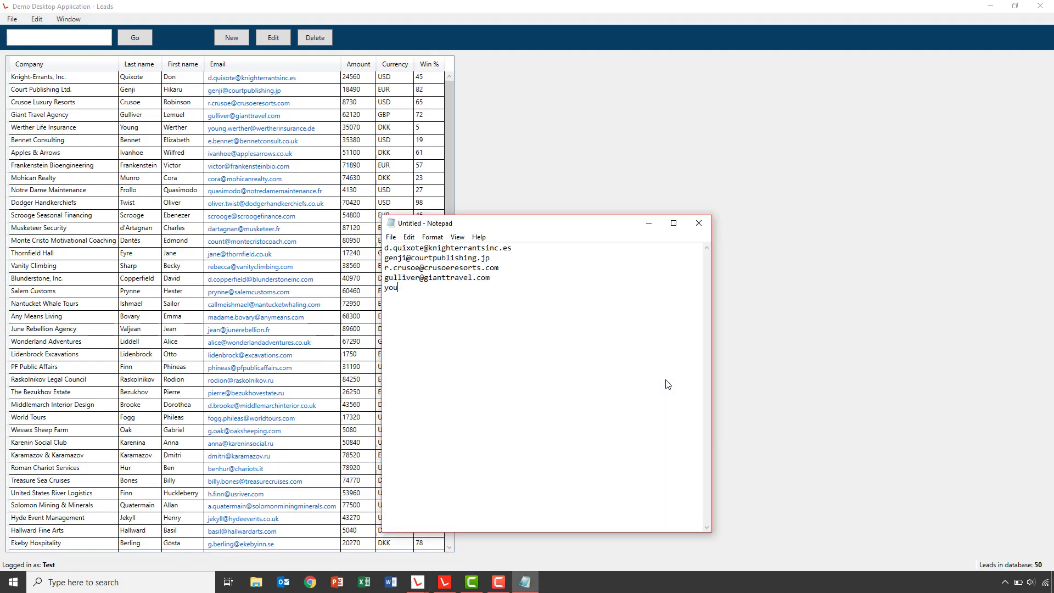
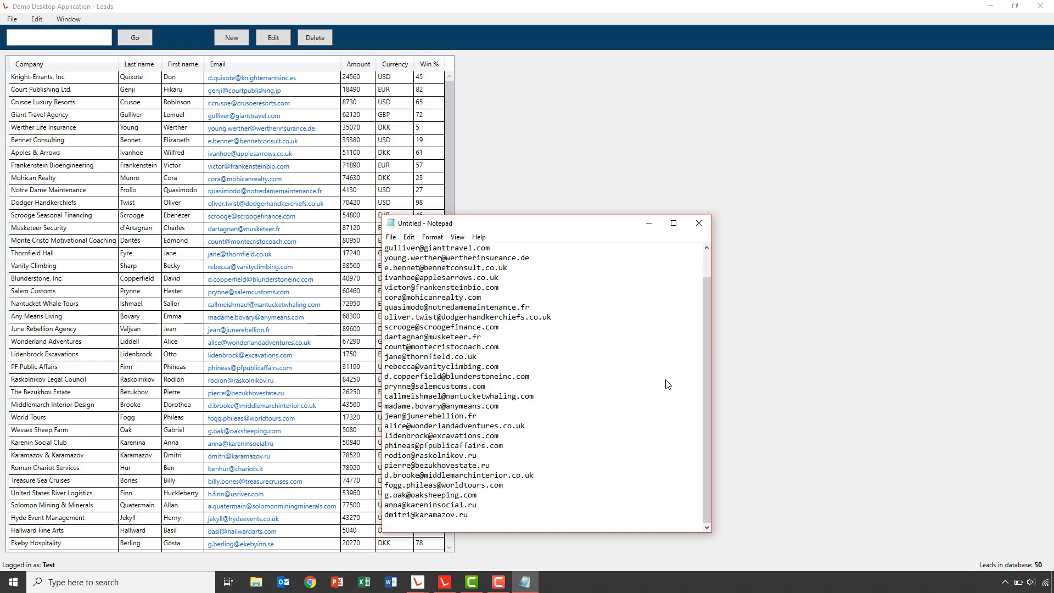
{"action": "scroll", "scroll_direction": "down", "scroll_amount": 3}
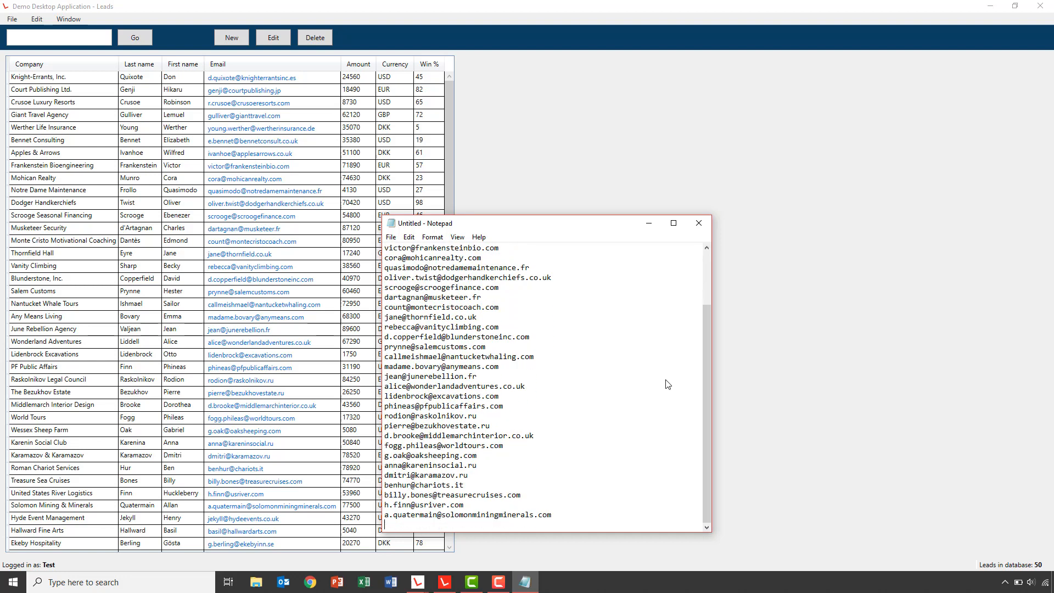
{"action": "scroll", "scroll_direction": "down", "scroll_amount": 3}
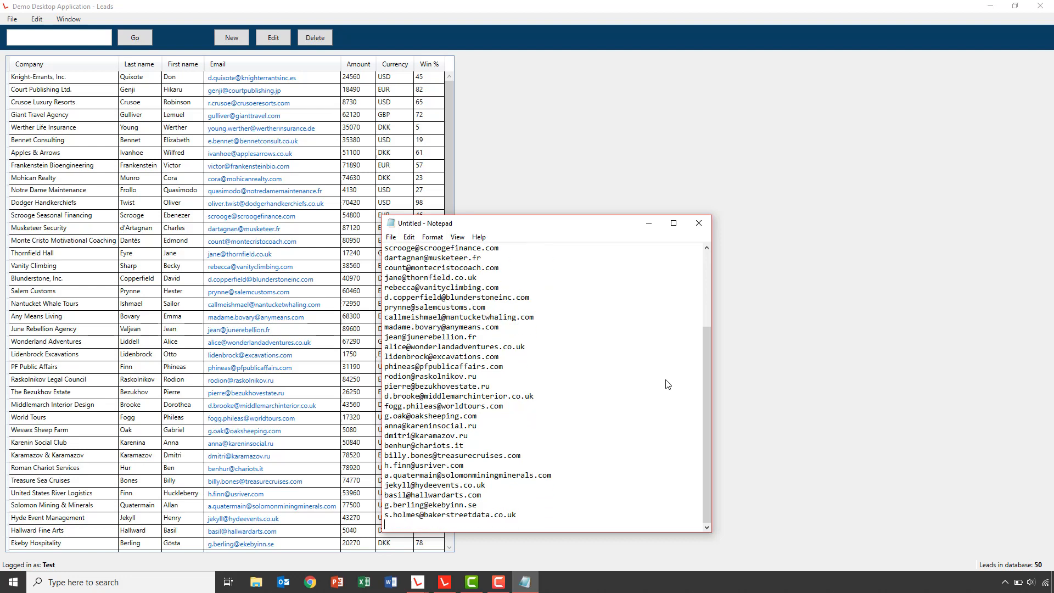
{"action": "scroll", "scroll_direction": "down", "scroll_amount": 3}
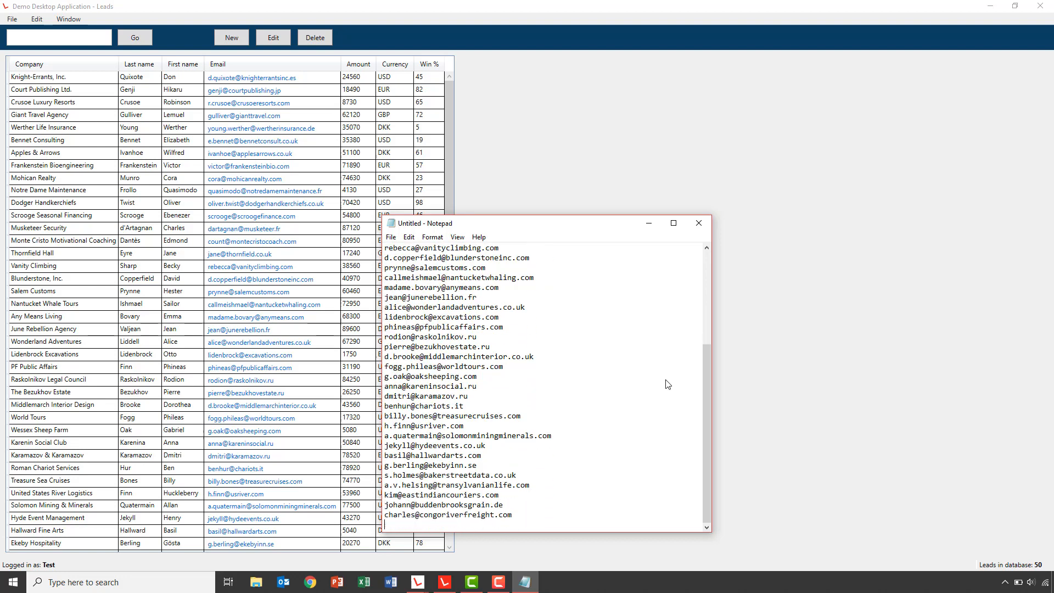